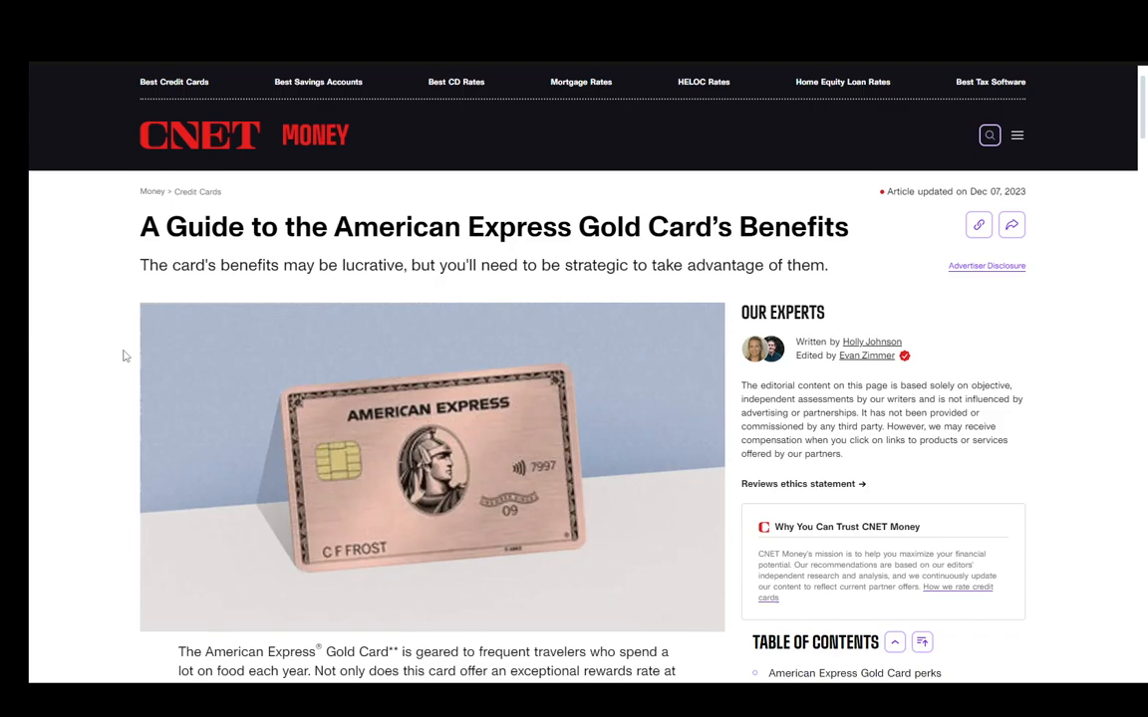
scroll(down, 3)
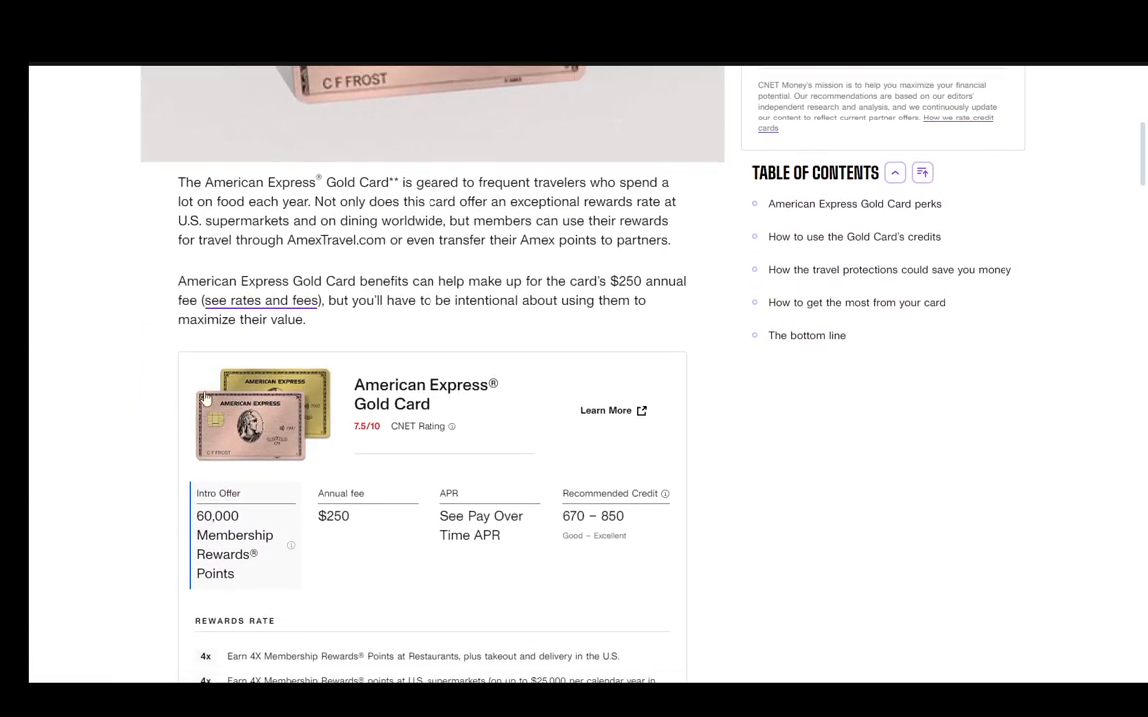
scroll(down, 3)
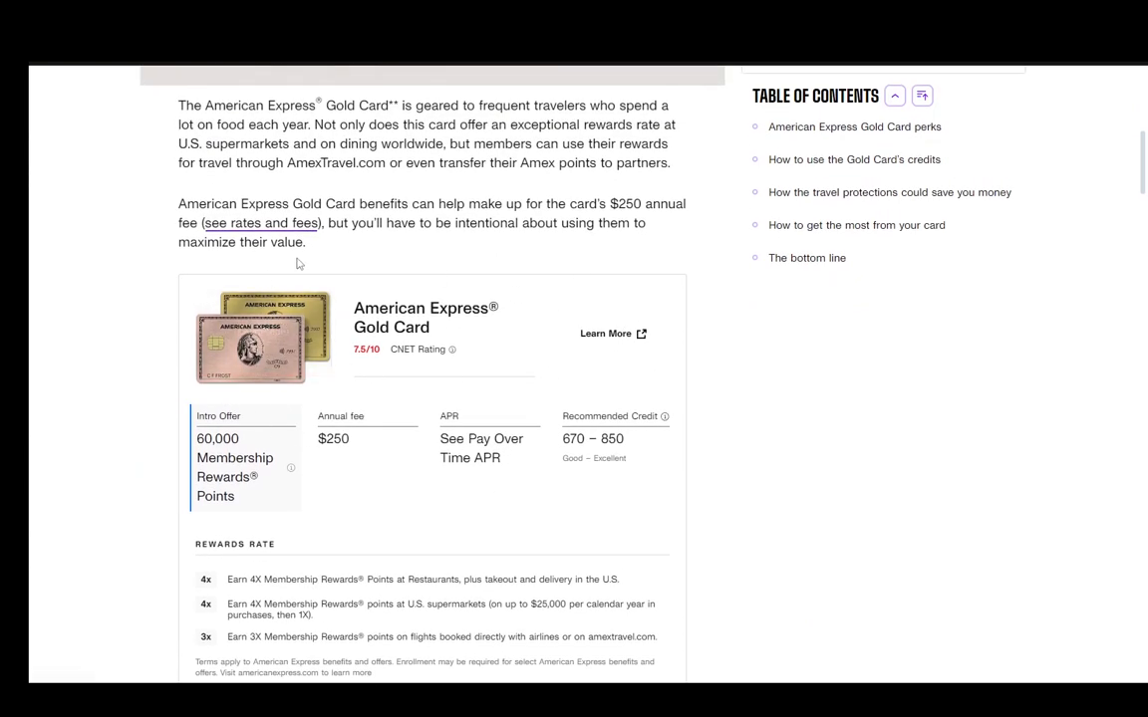
mouse_move(74, 295)
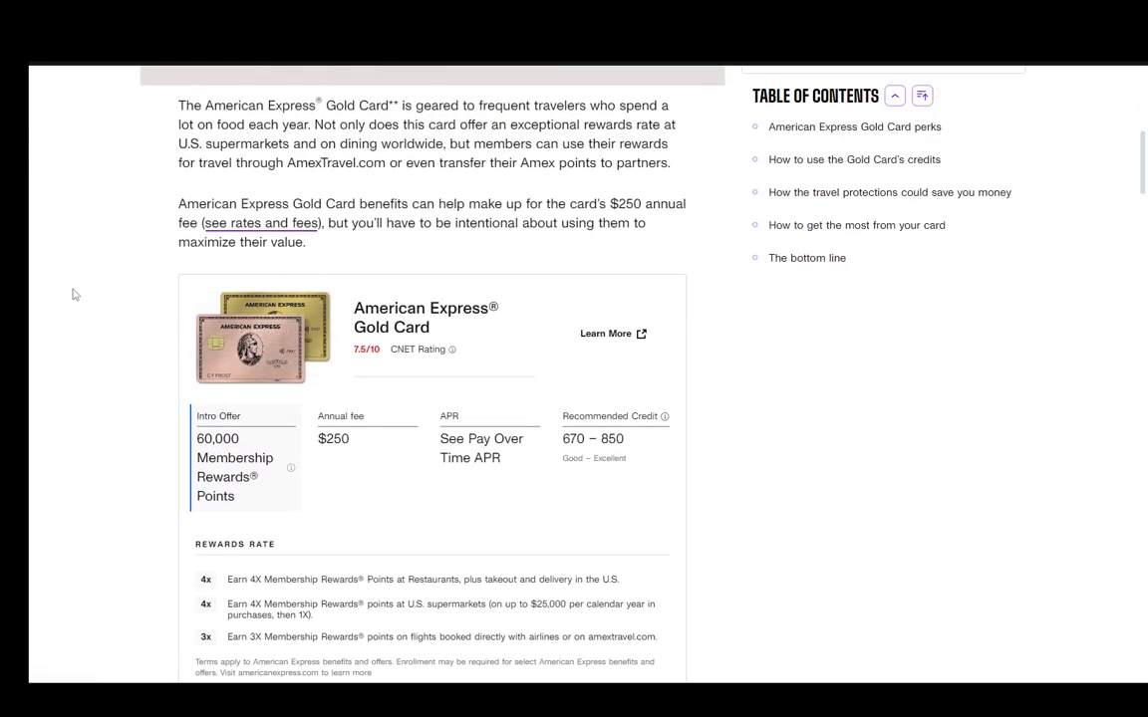
mouse_move(544, 481)
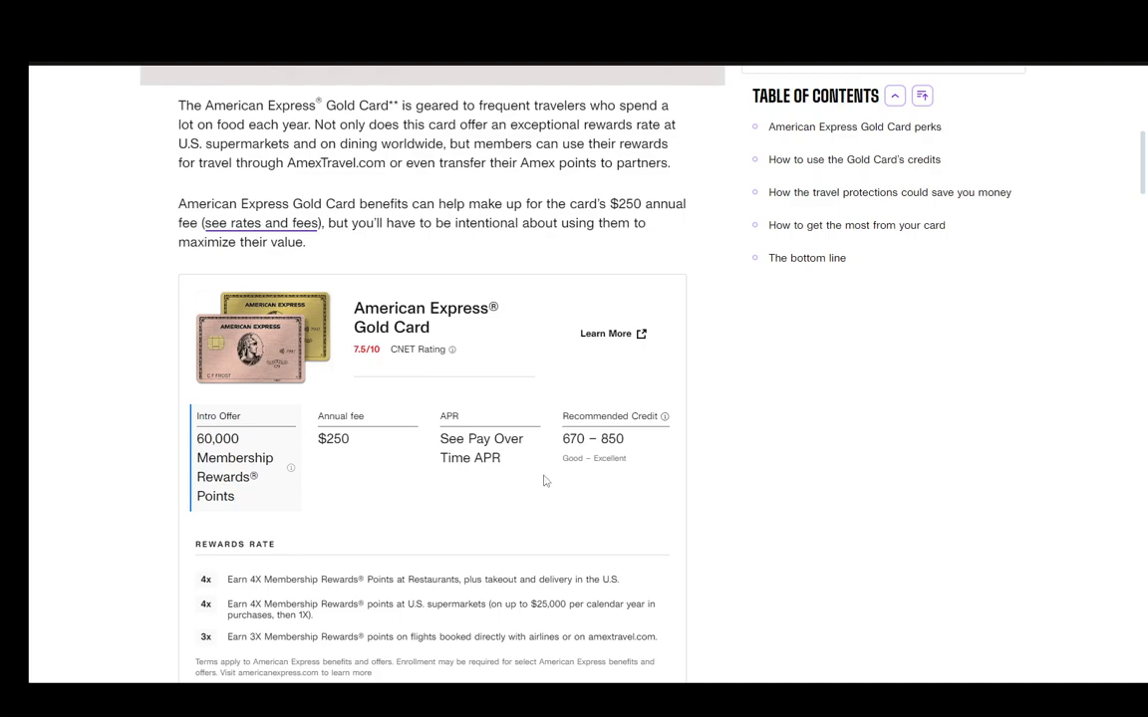
mouse_move(415, 454)
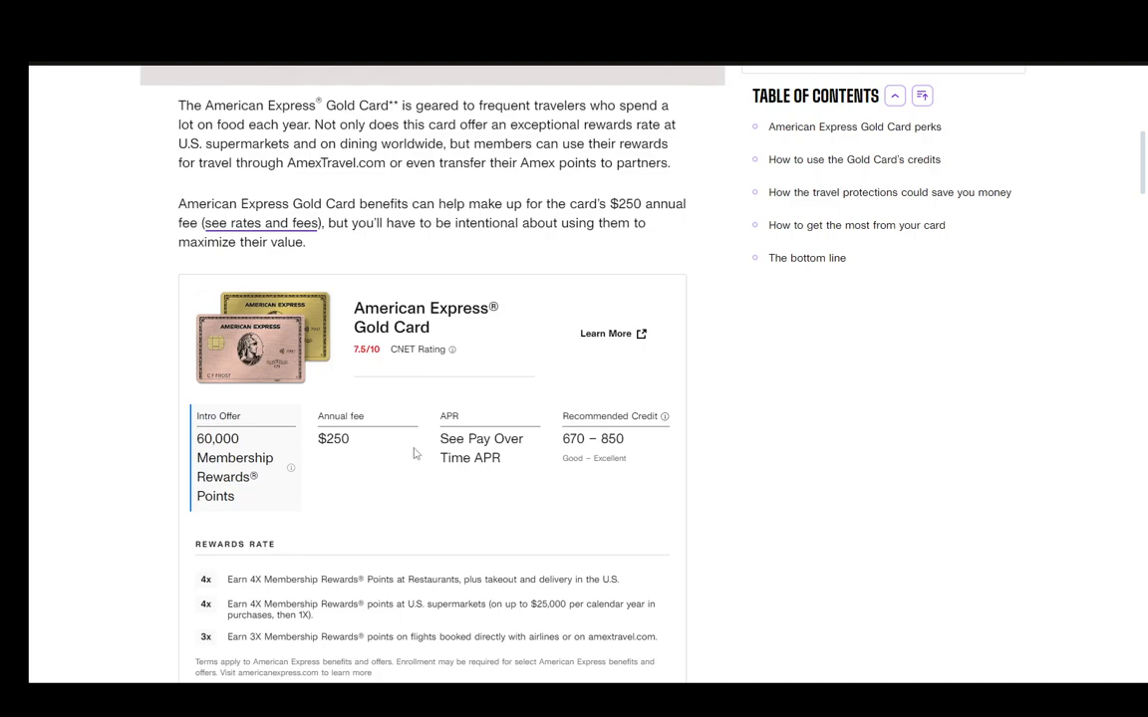
mouse_move(394, 315)
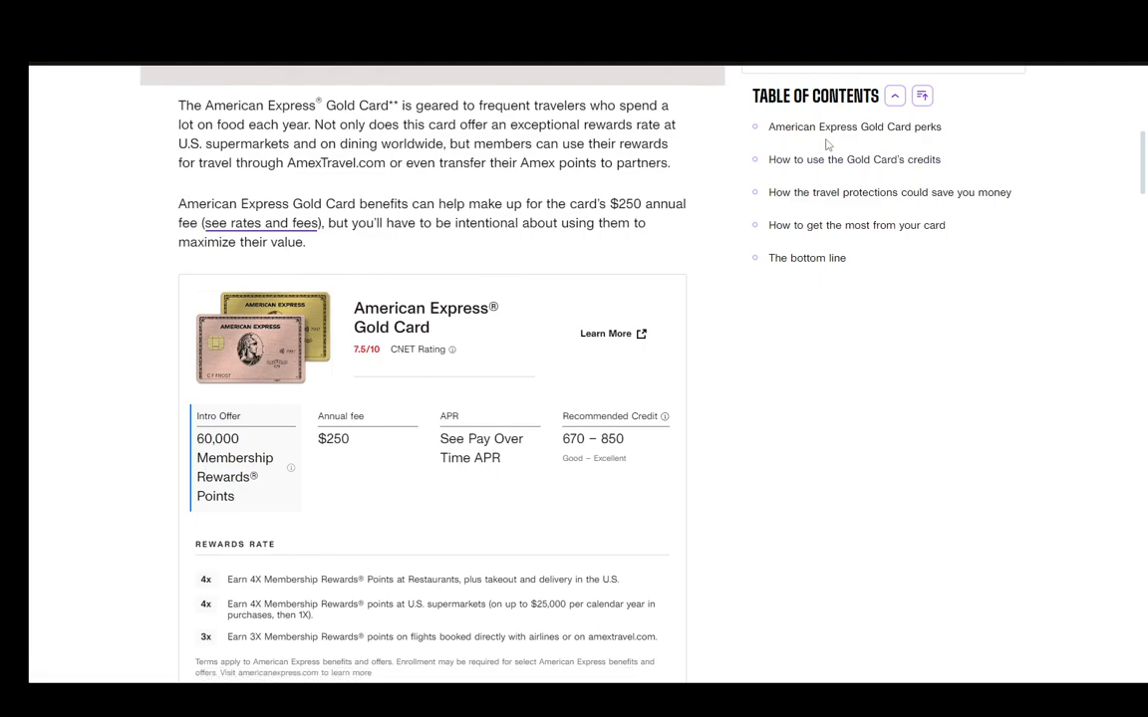
mouse_move(335, 247)
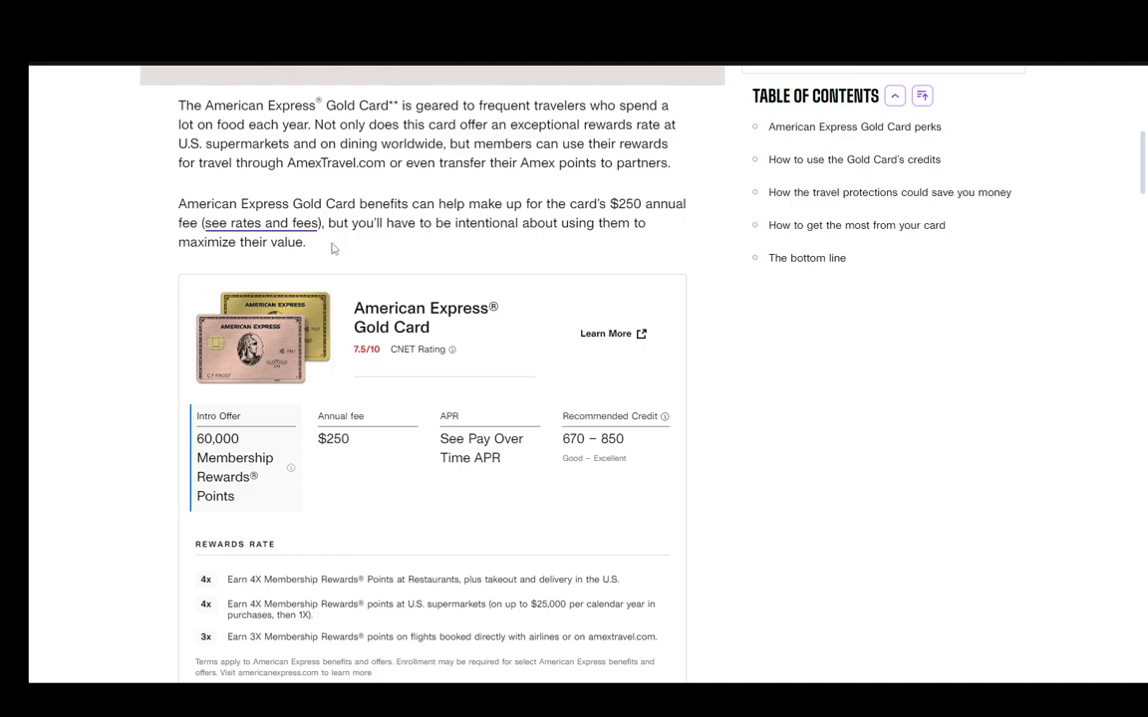
scroll(down, 3)
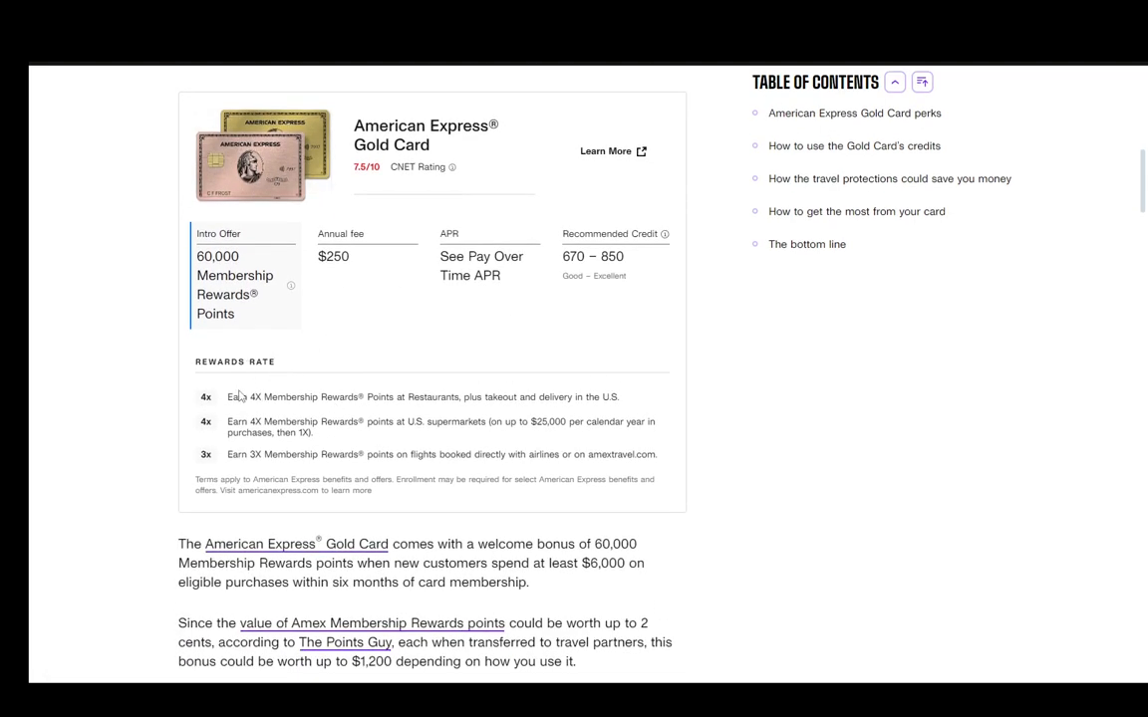
mouse_move(443, 397)
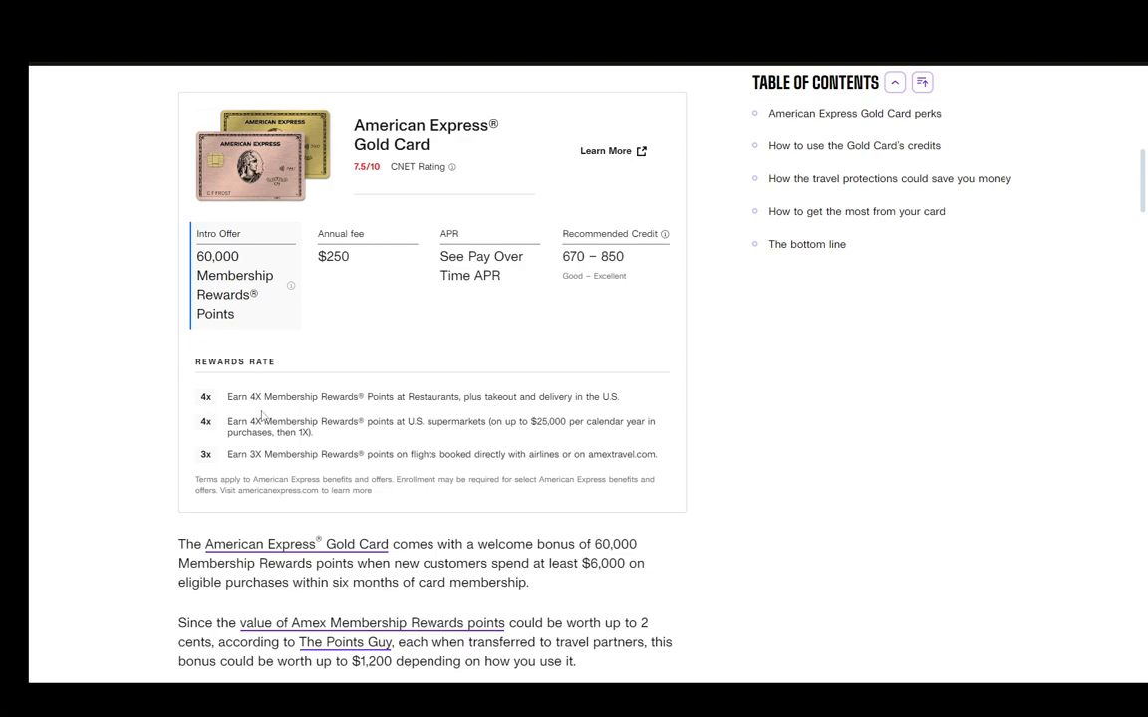
scroll(down, 3)
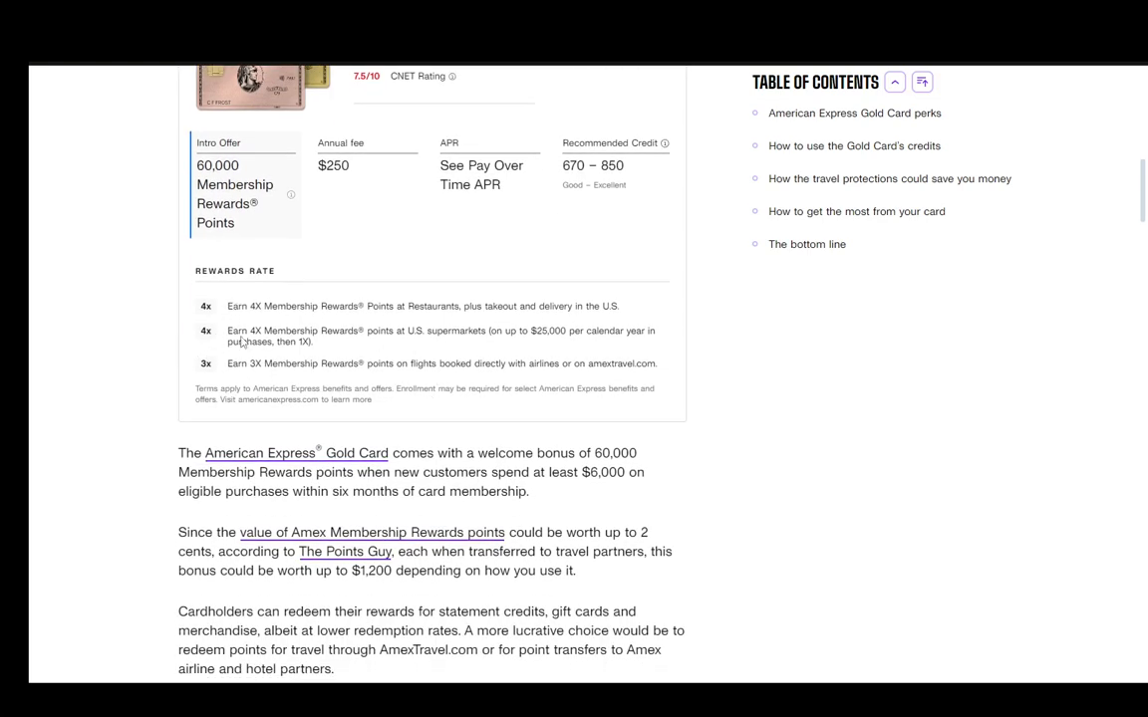
mouse_move(502, 331)
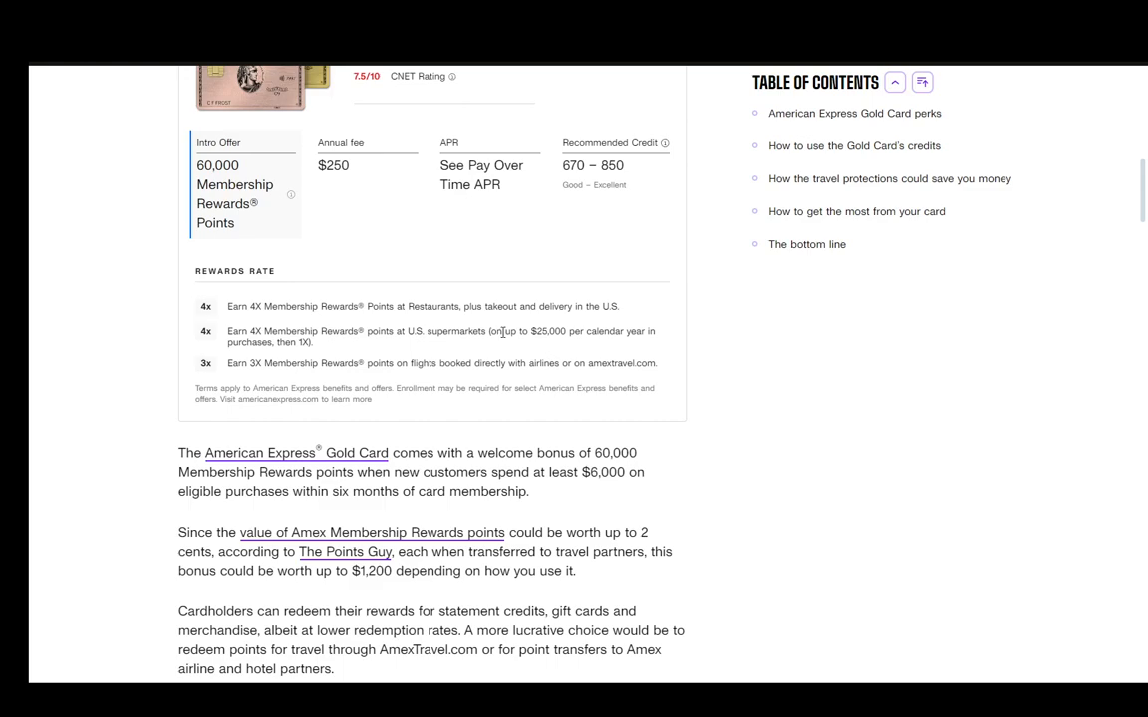
mouse_move(606, 358)
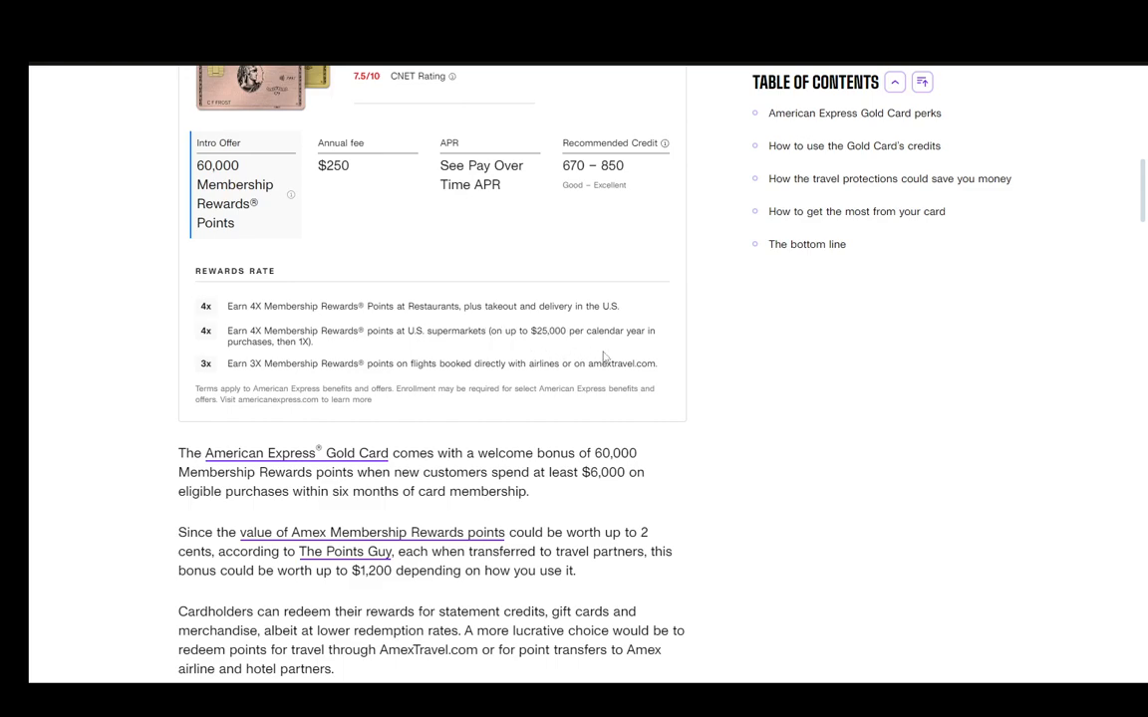
scroll(down, 3)
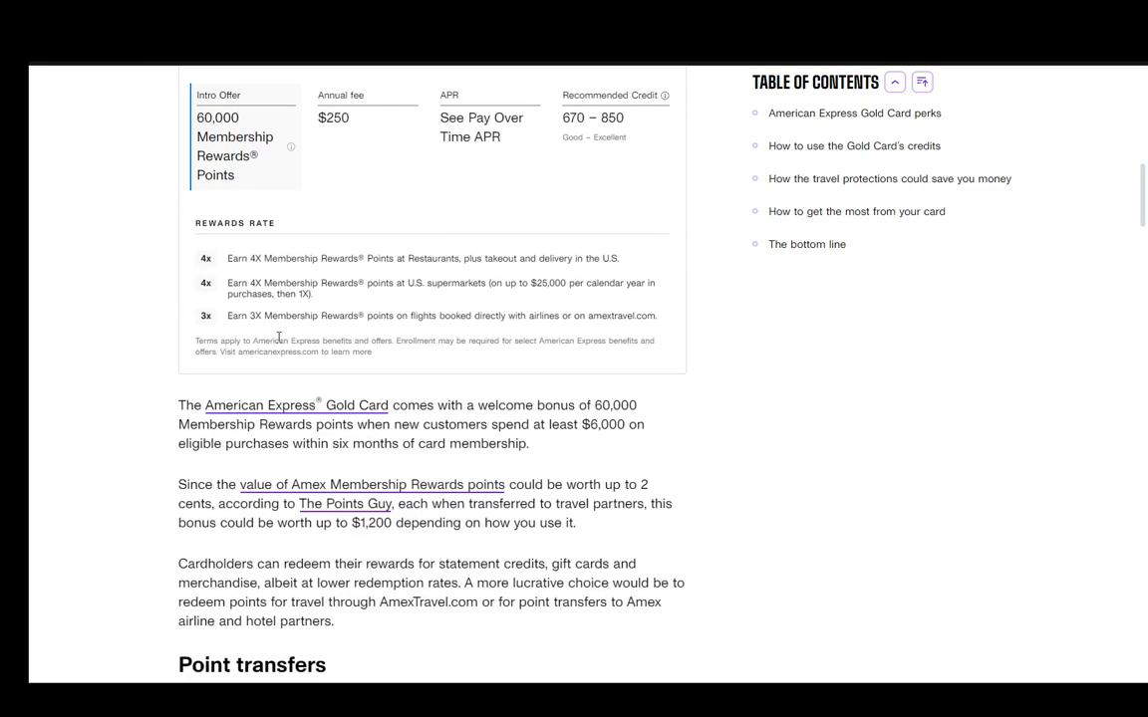
scroll(down, 3)
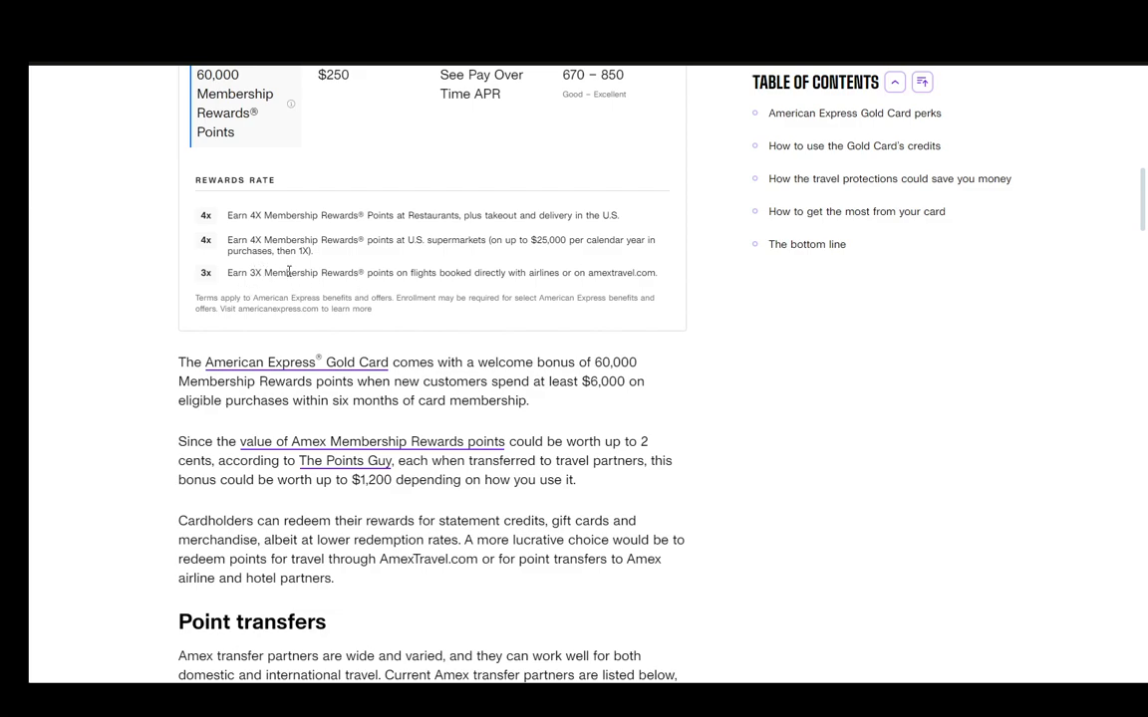
mouse_move(431, 295)
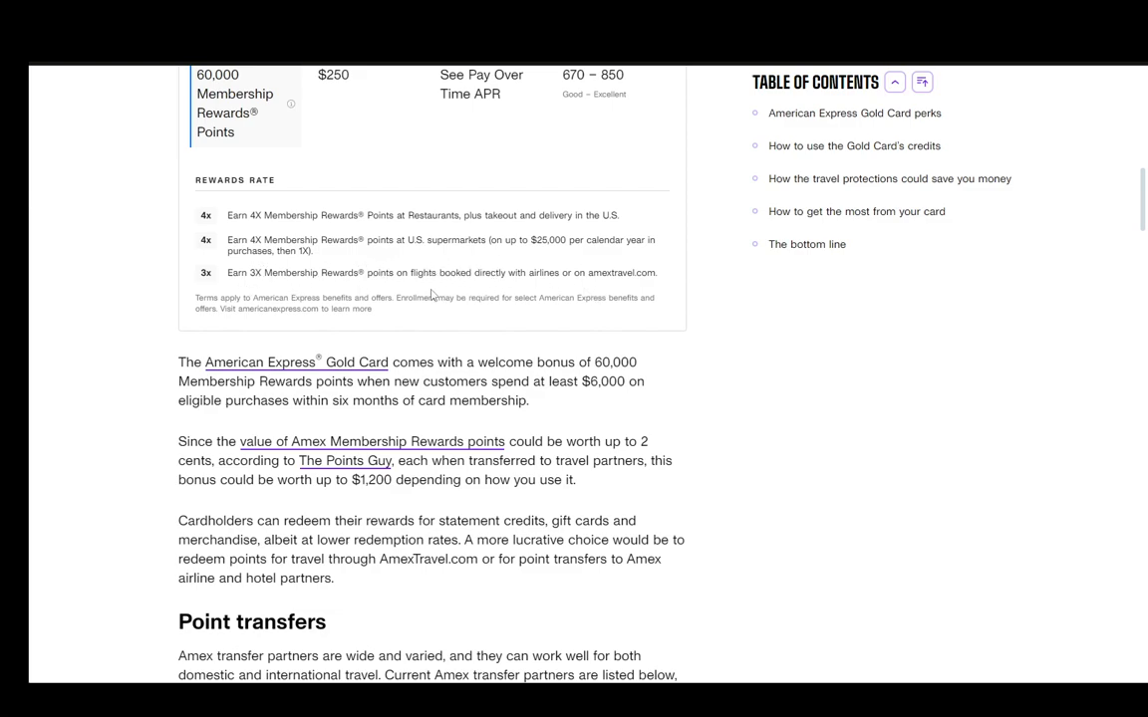
mouse_move(625, 295)
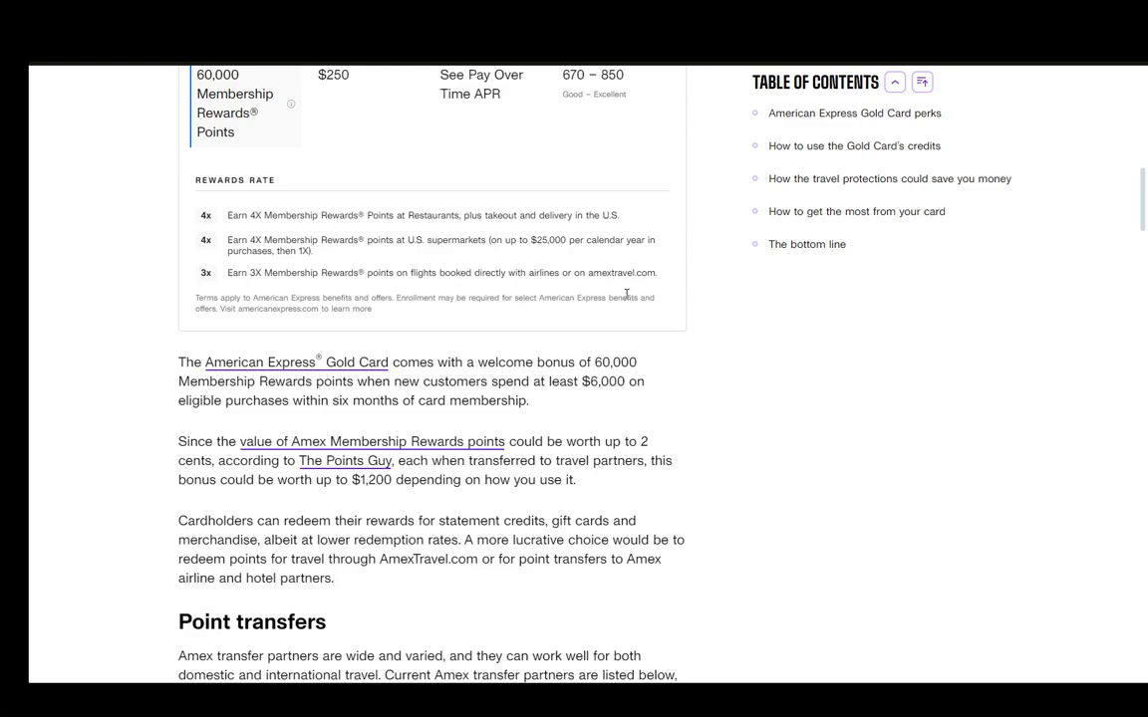
scroll(down, 3)
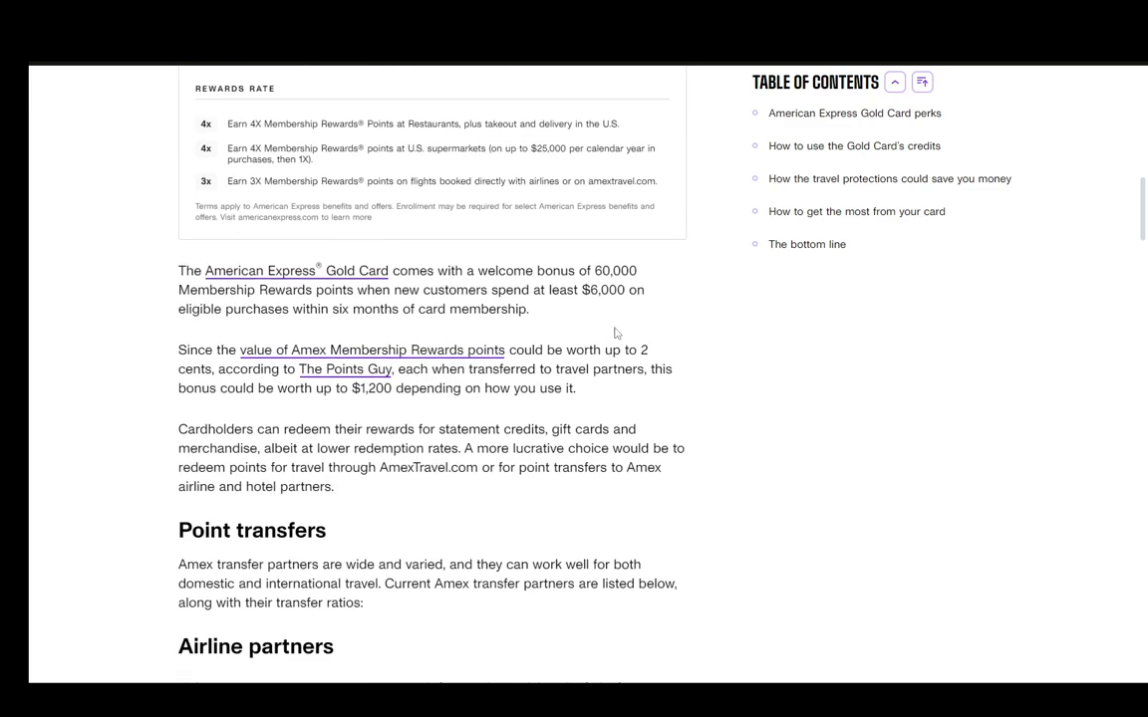
mouse_move(653, 275)
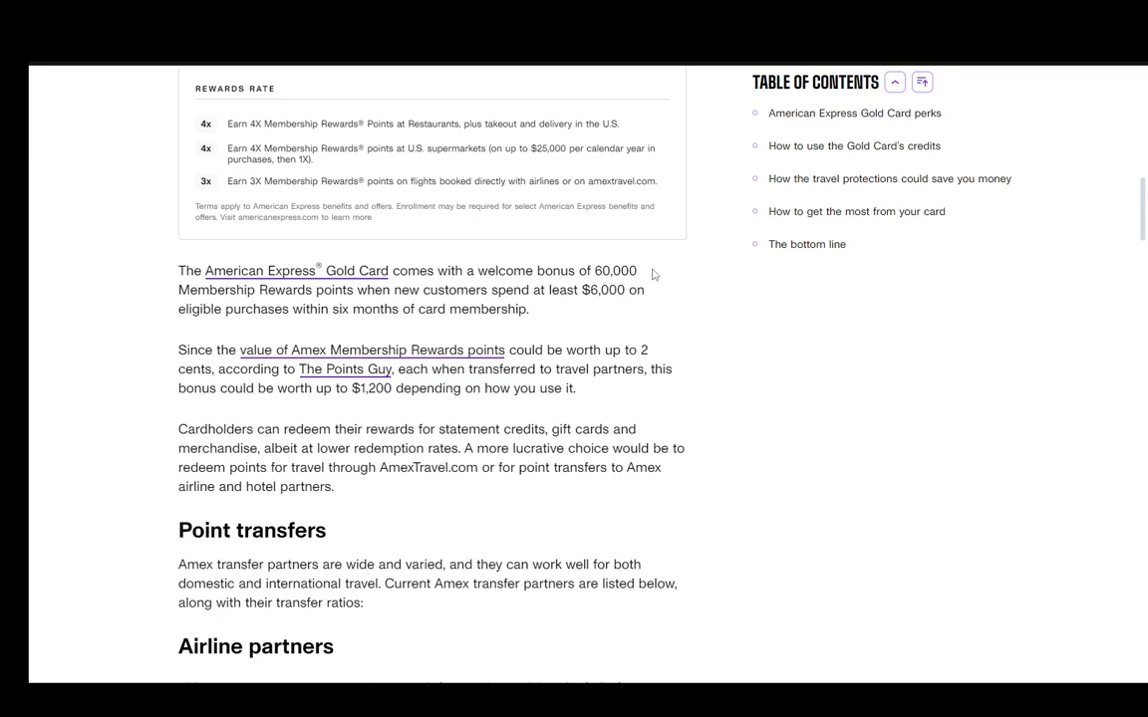
mouse_move(590, 386)
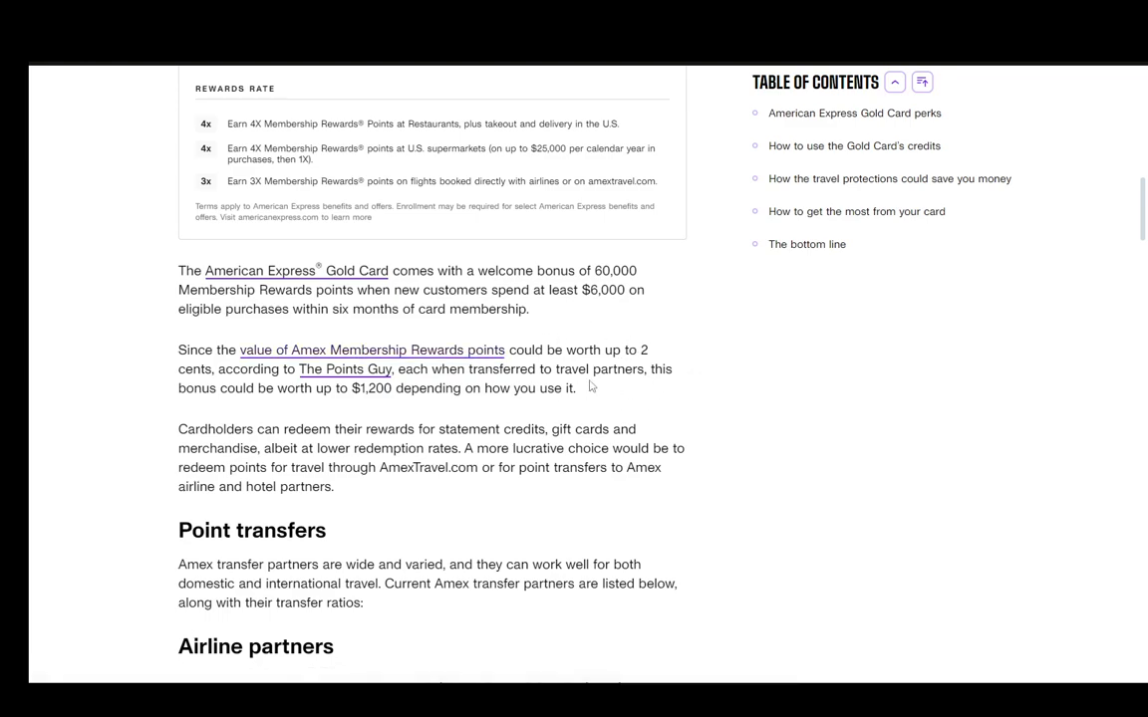
mouse_move(712, 359)
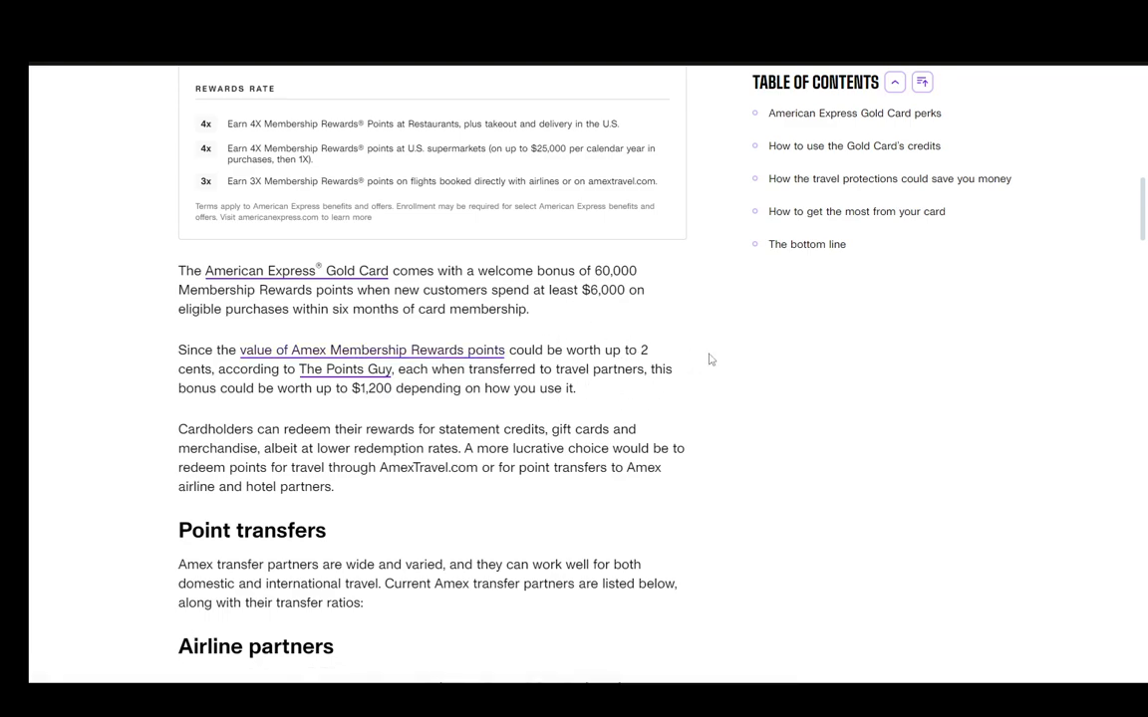
mouse_move(390, 417)
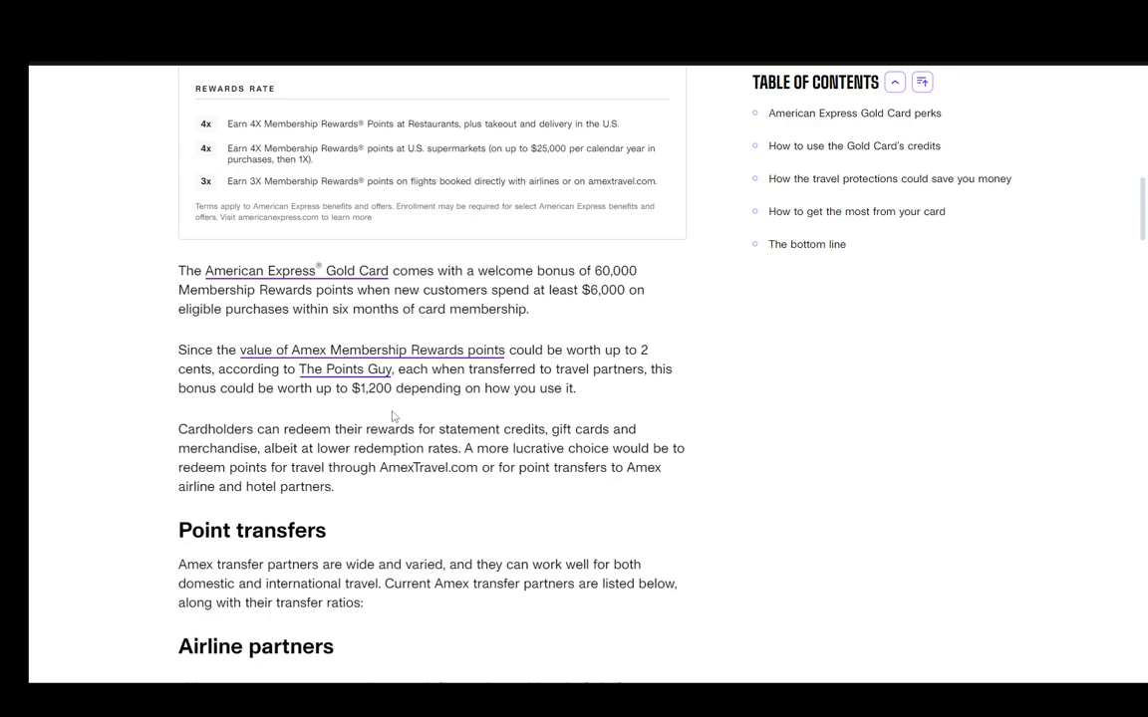
mouse_move(478, 422)
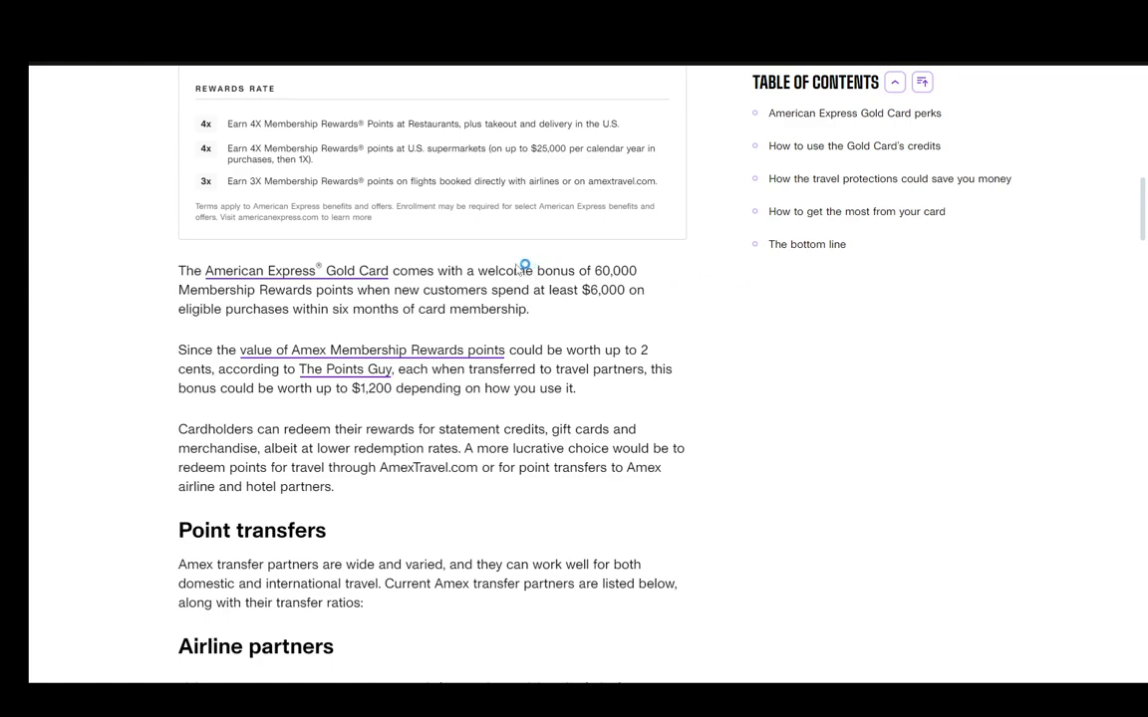
mouse_move(417, 326)
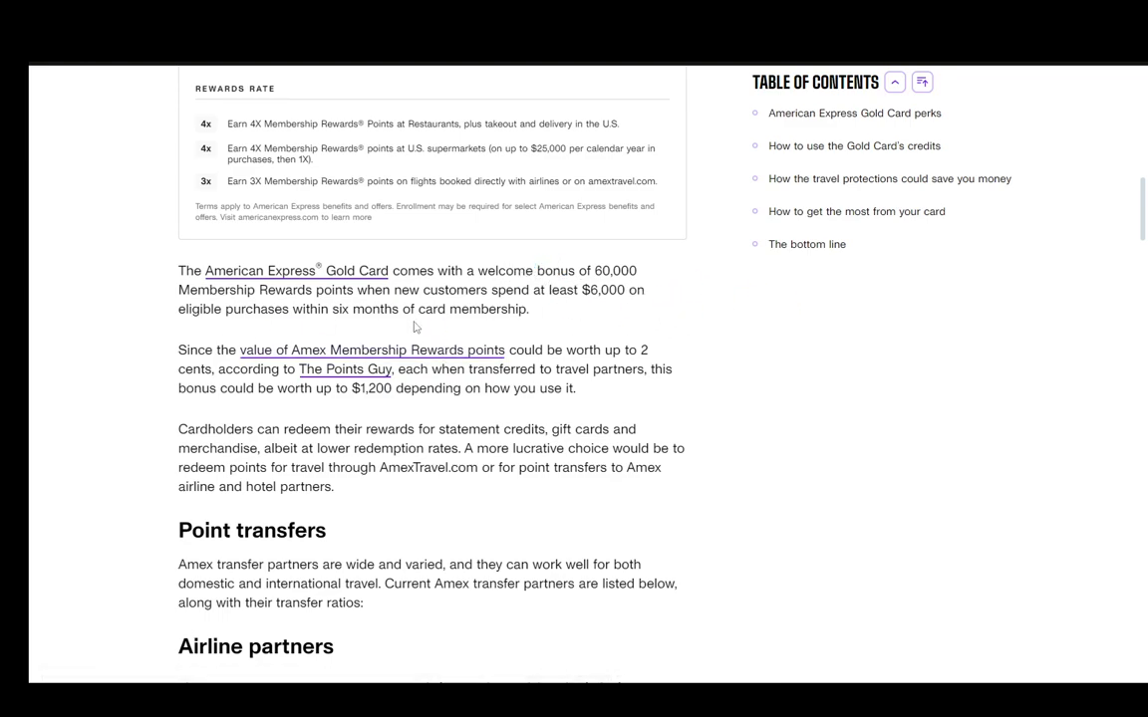
scroll(down, 3)
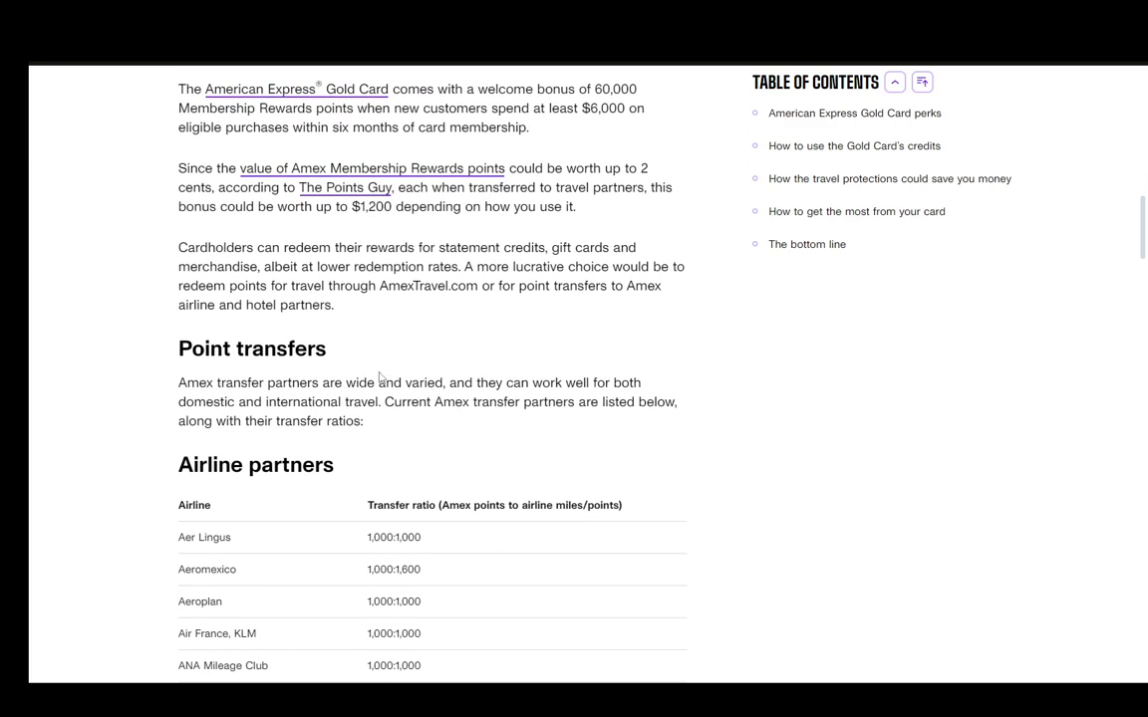
scroll(down, 3)
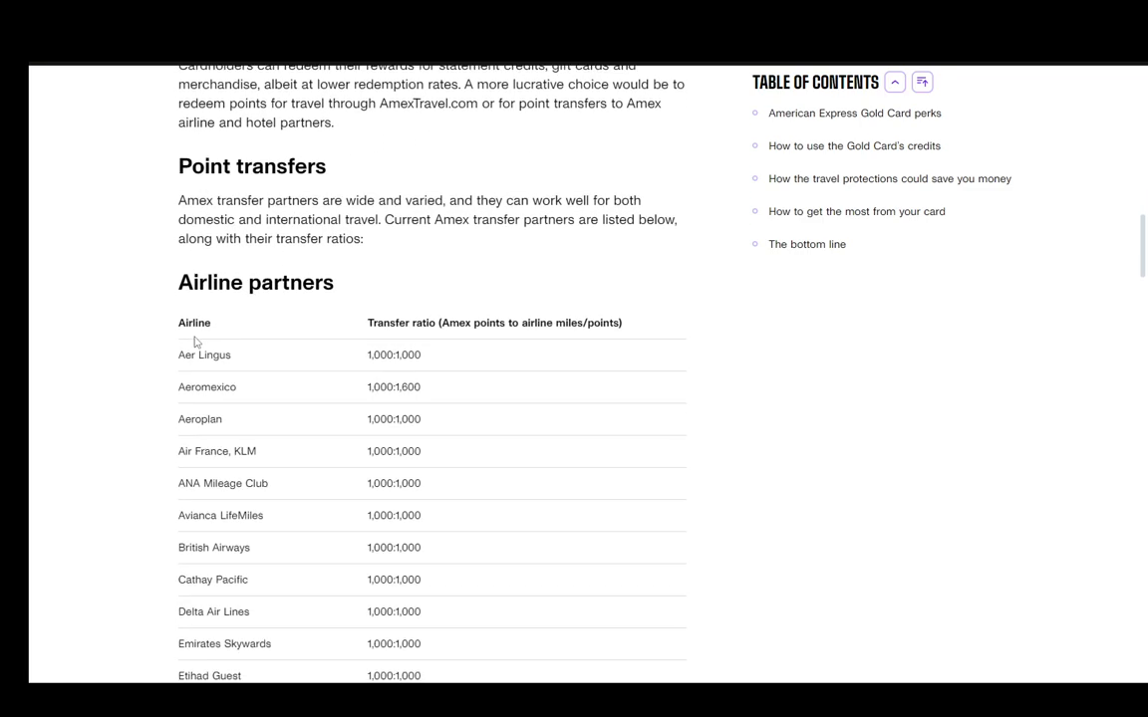
mouse_move(305, 462)
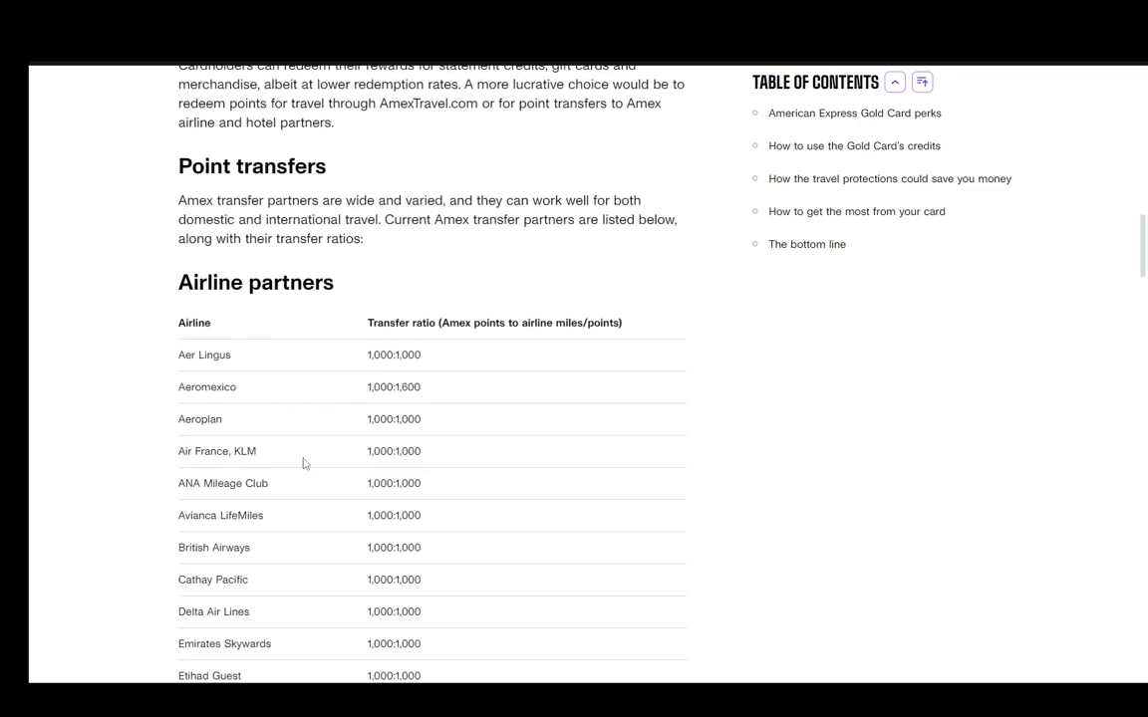
scroll(down, 3)
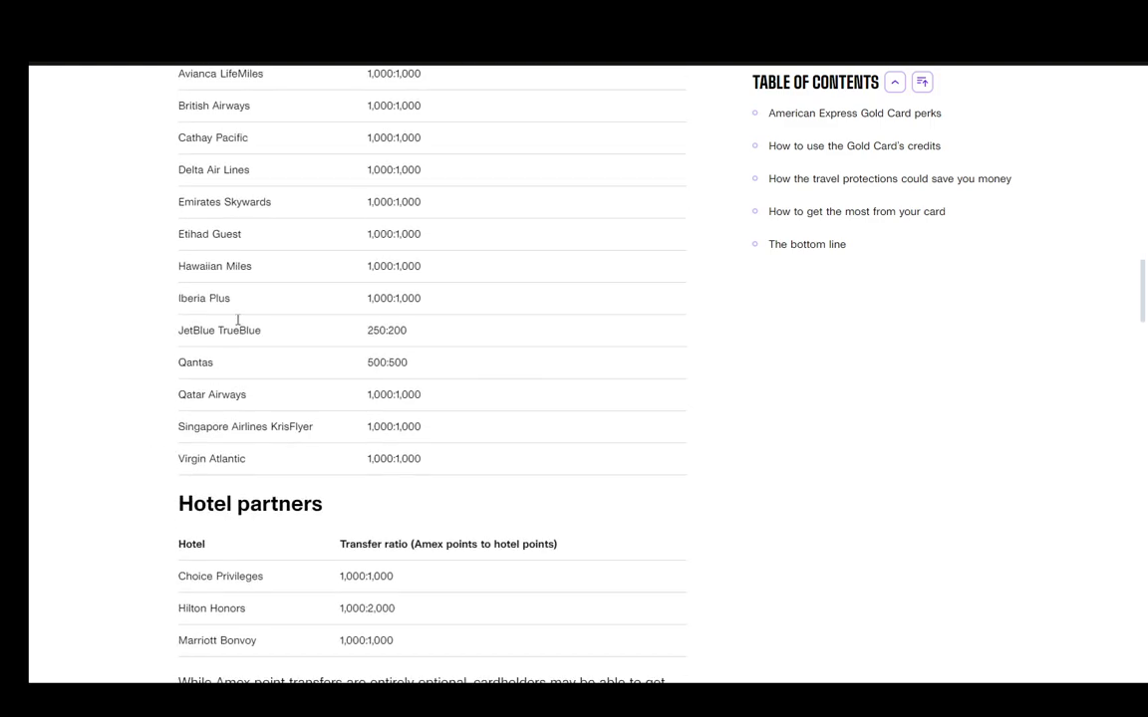
scroll(down, 3)
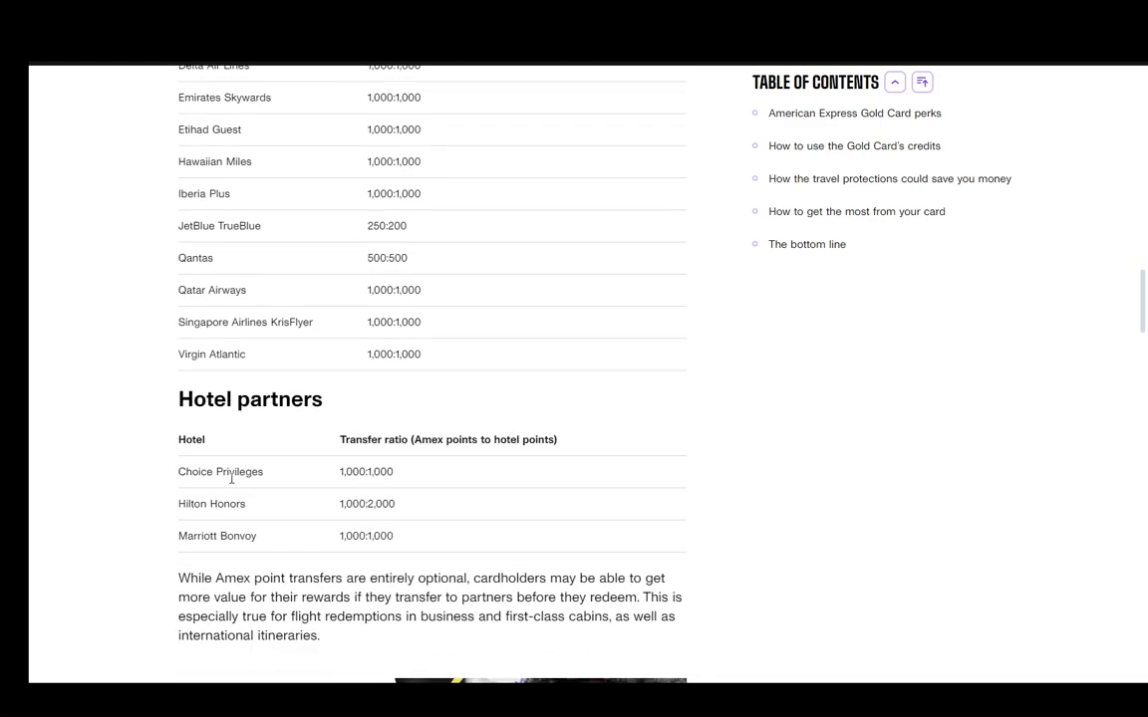
mouse_move(191, 516)
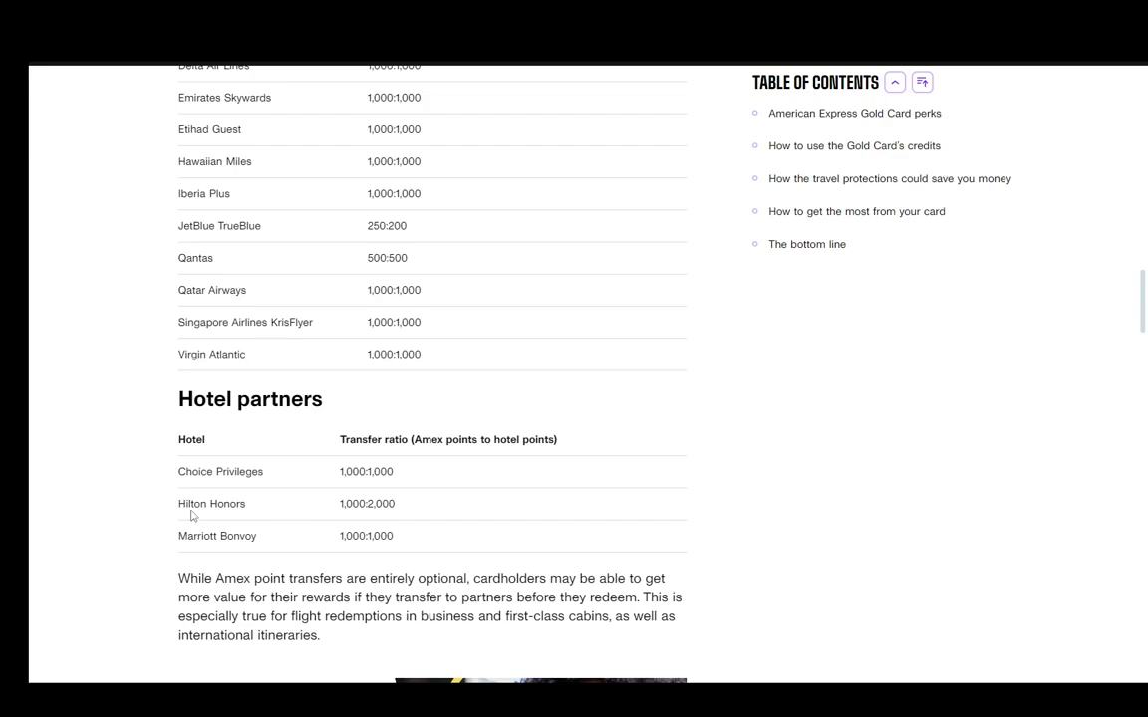
scroll(down, 3)
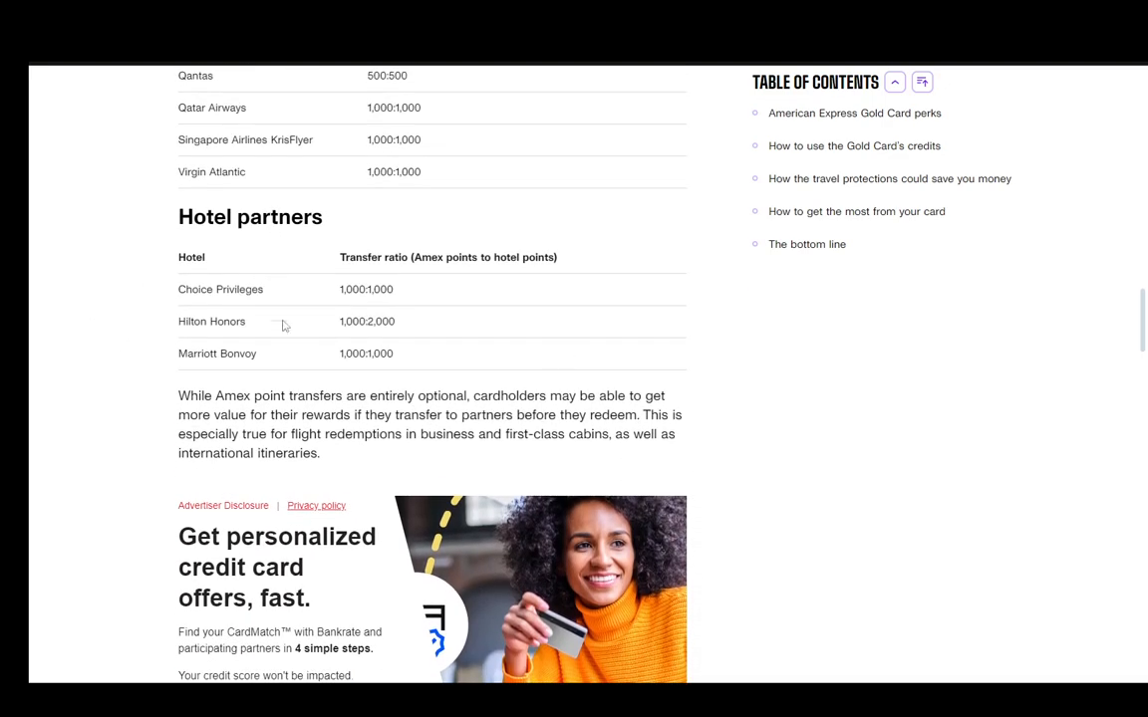
scroll(up, 3)
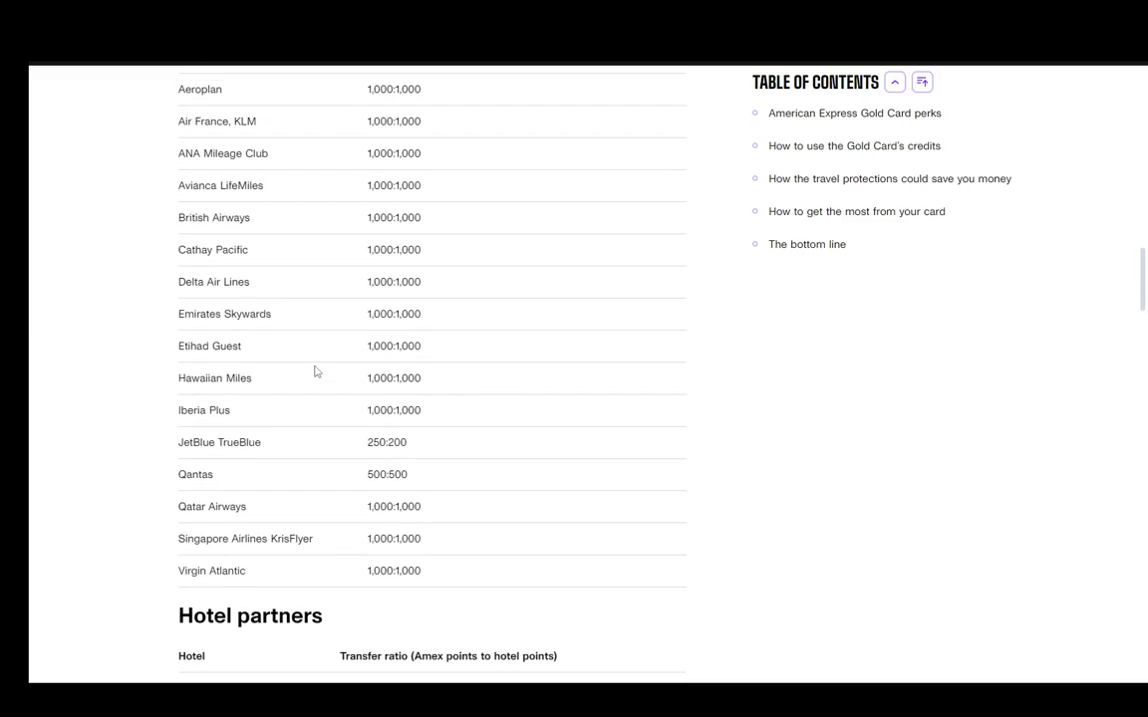
scroll(down, 3)
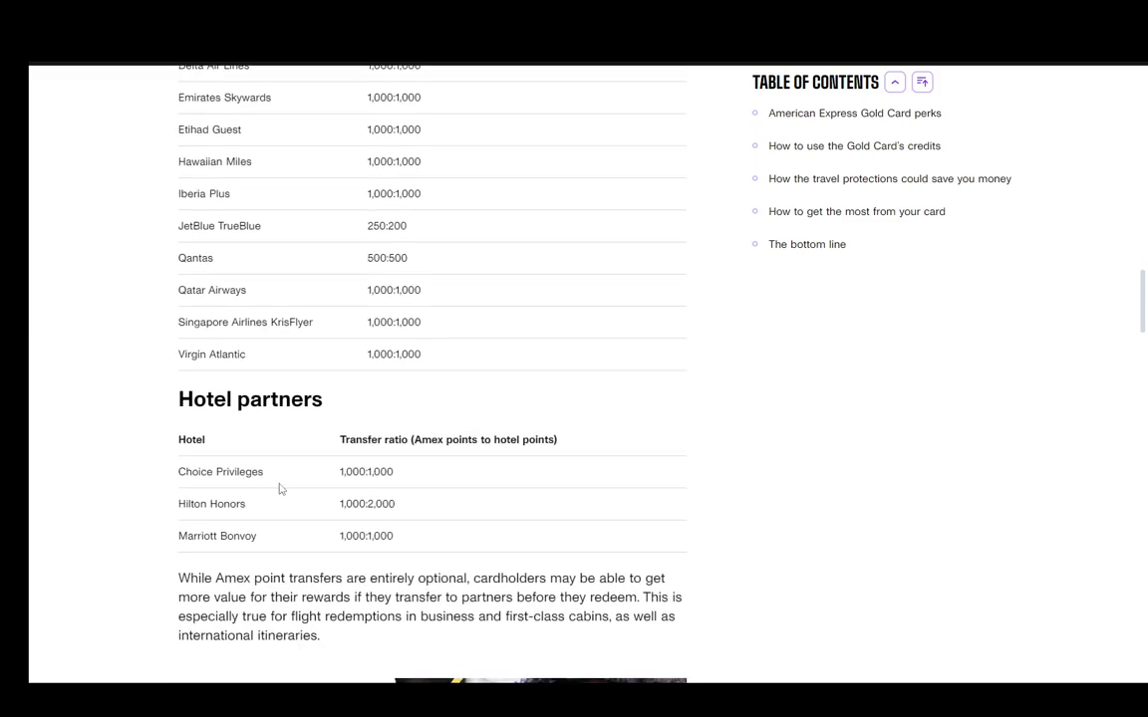
scroll(up, 3)
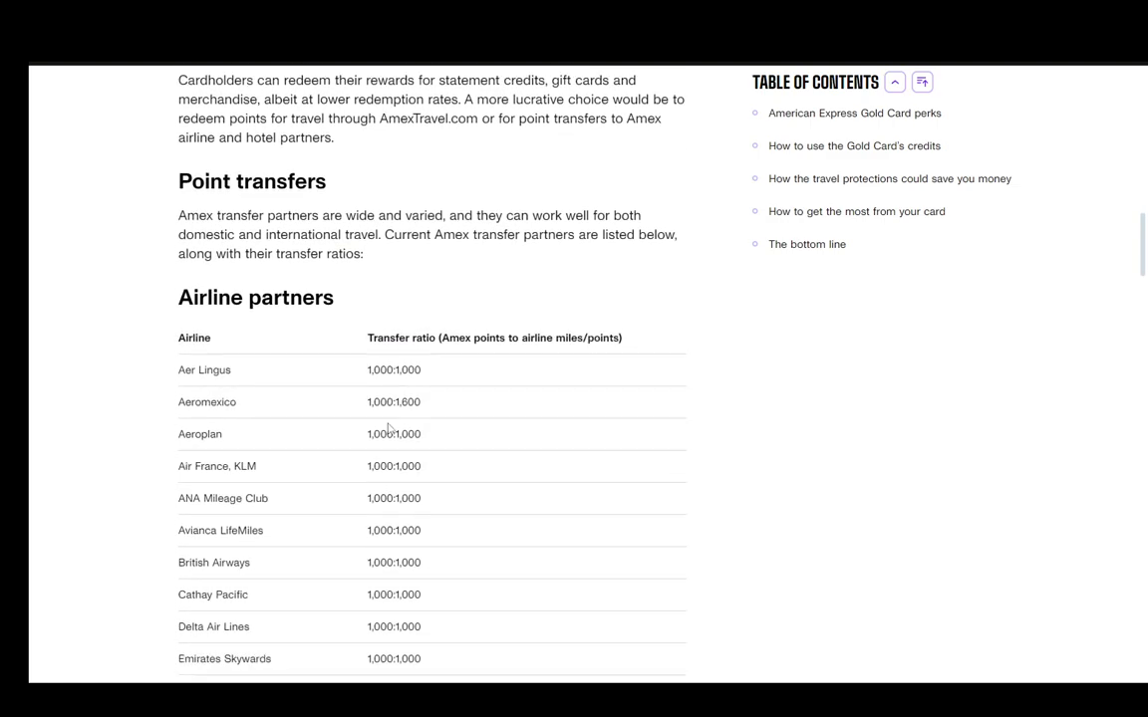
scroll(down, 3)
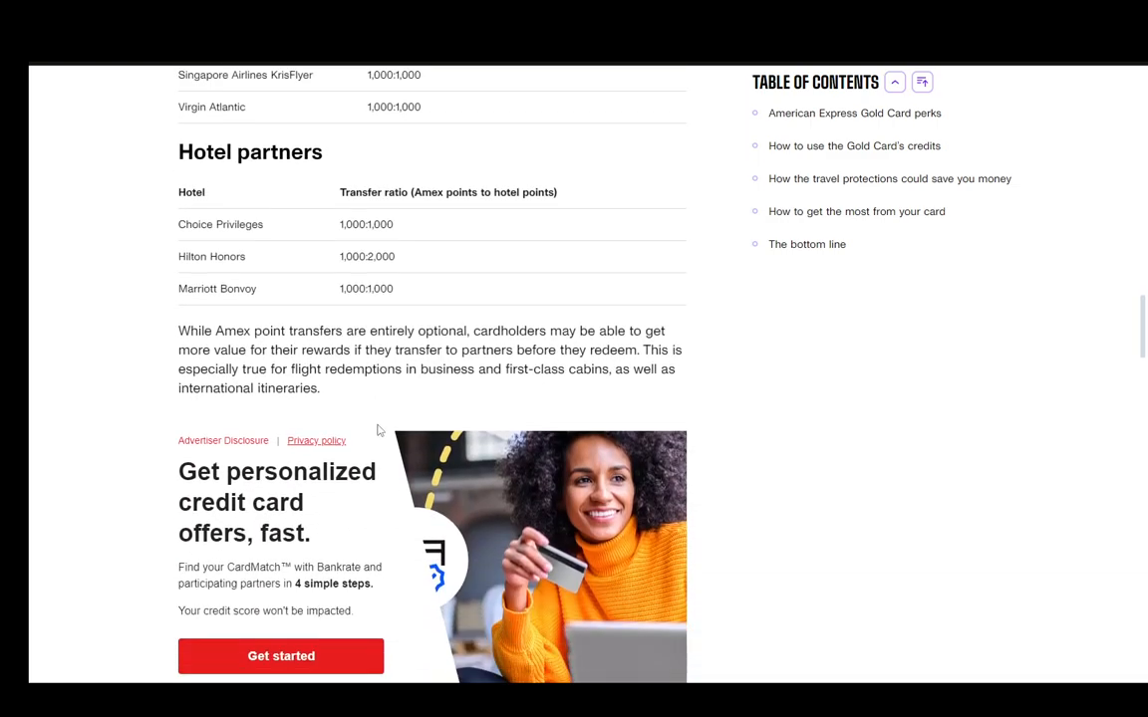
scroll(down, 3)
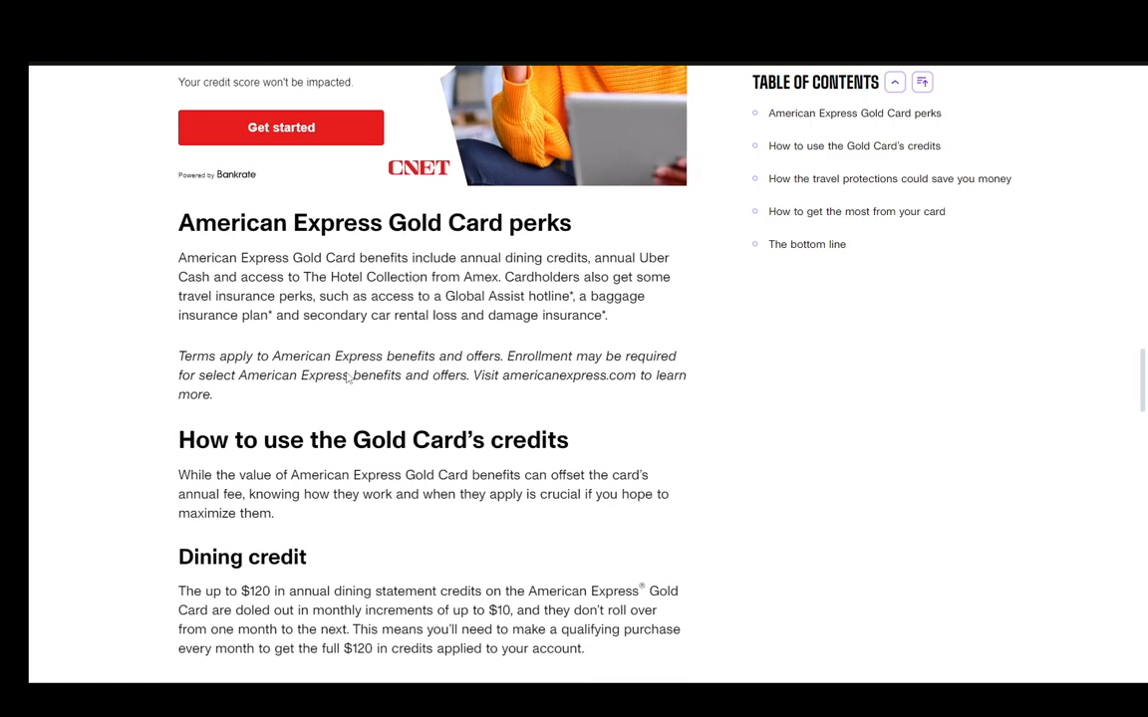
scroll(down, 3)
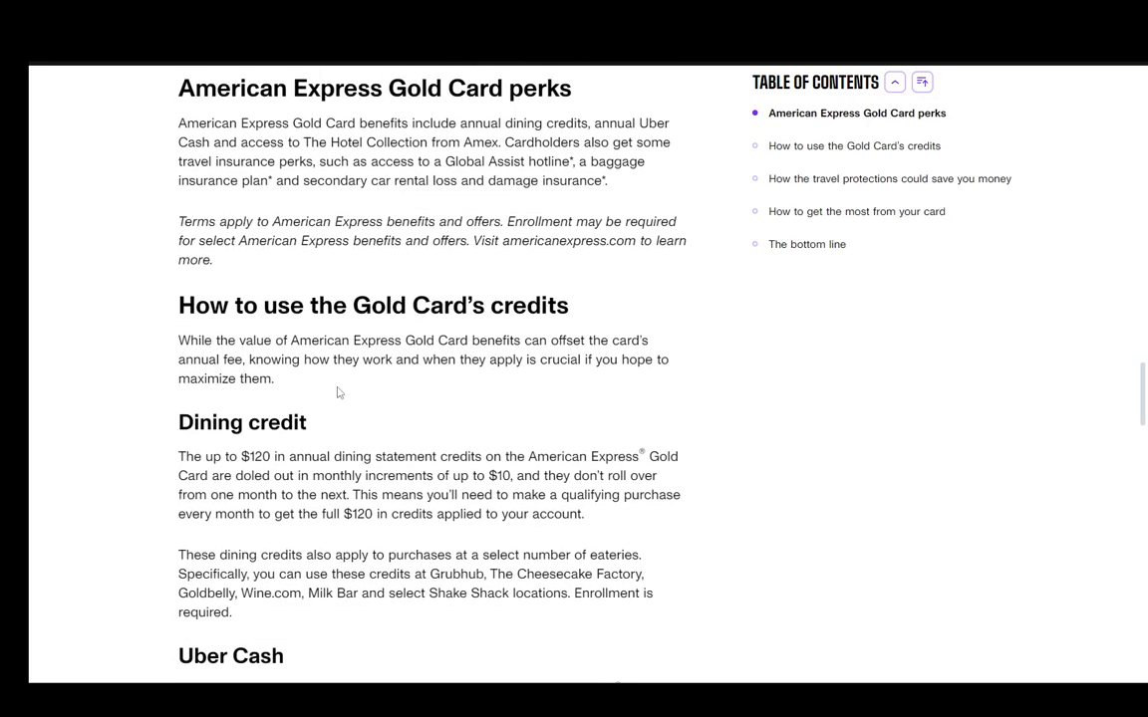
scroll(down, 3)
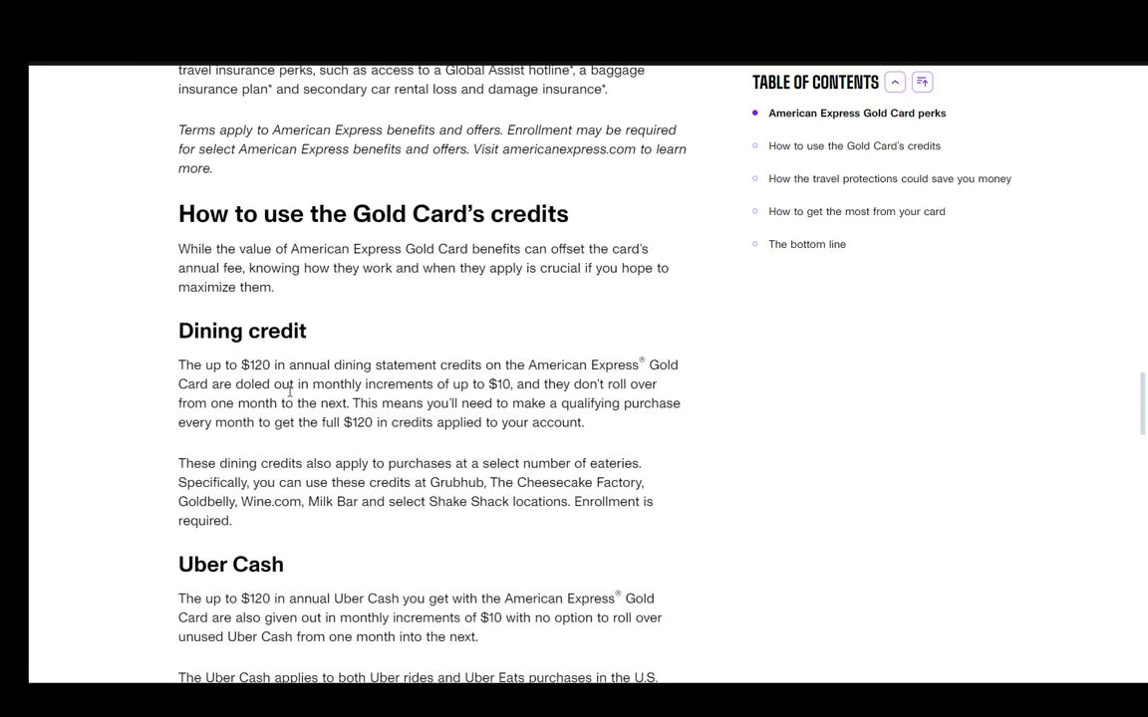
mouse_move(184, 460)
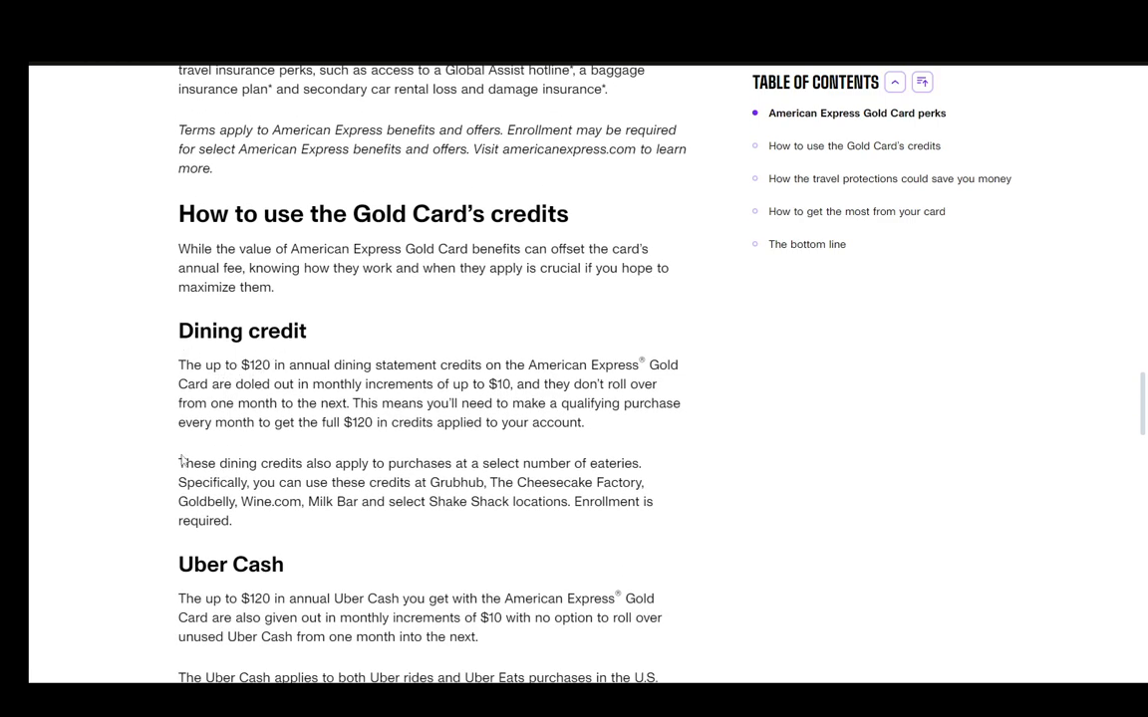
scroll(down, 3)
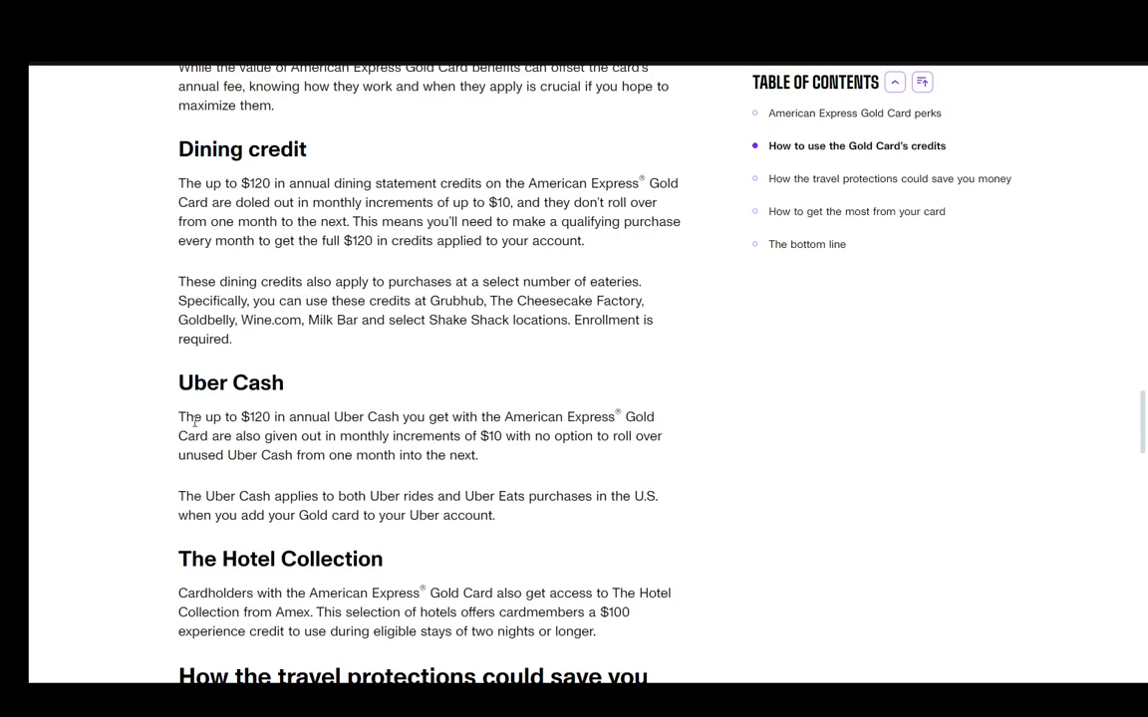
mouse_move(295, 407)
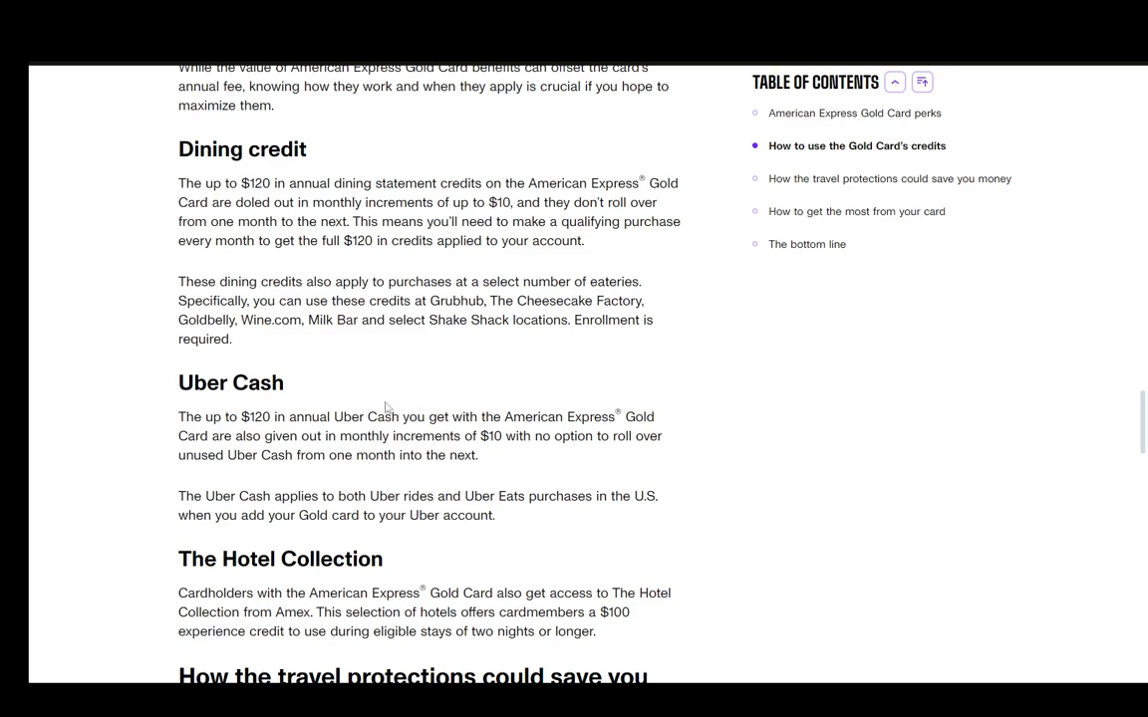
scroll(down, 3)
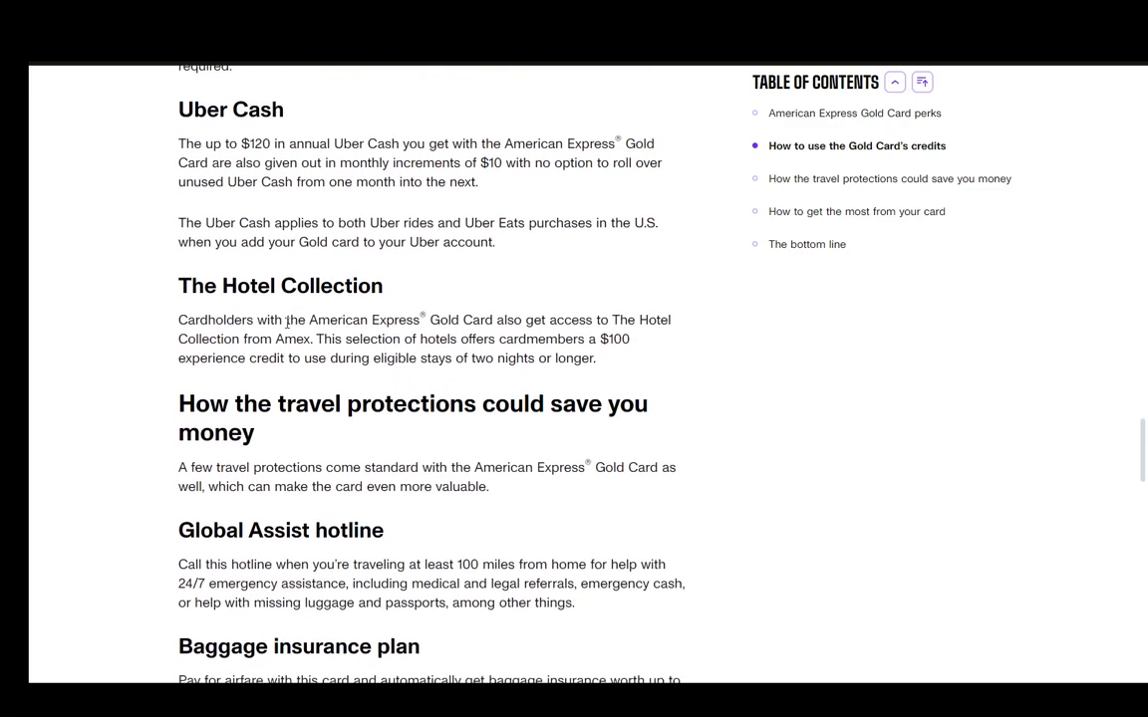
mouse_move(673, 248)
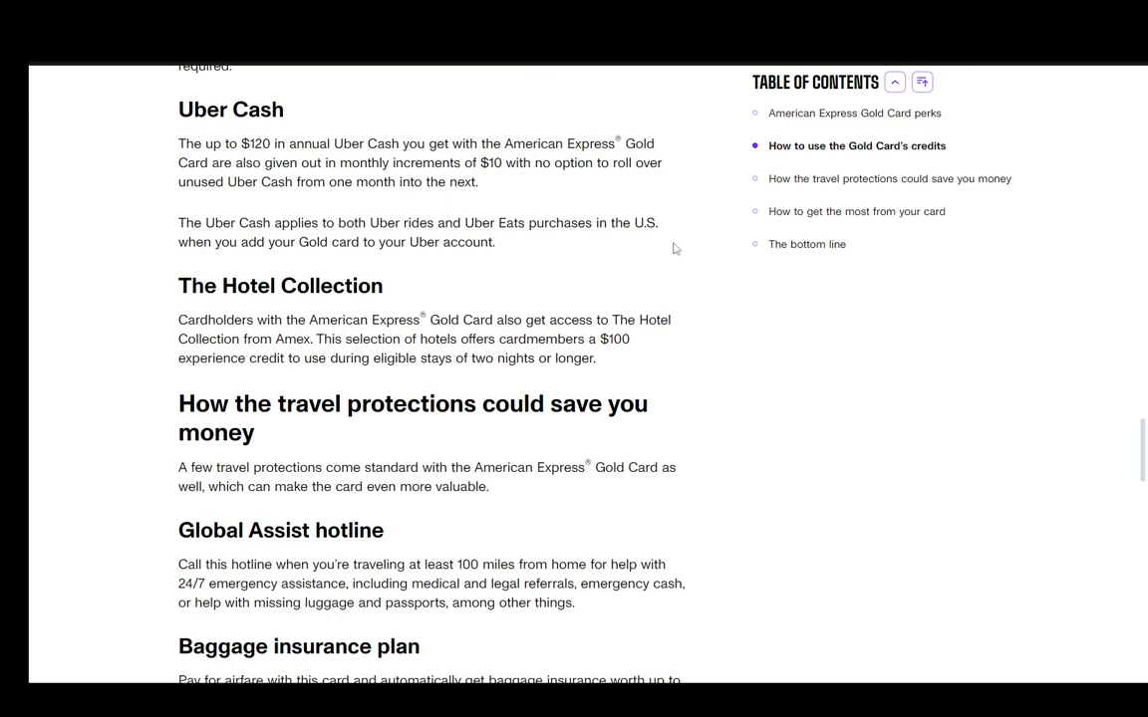
mouse_move(275, 386)
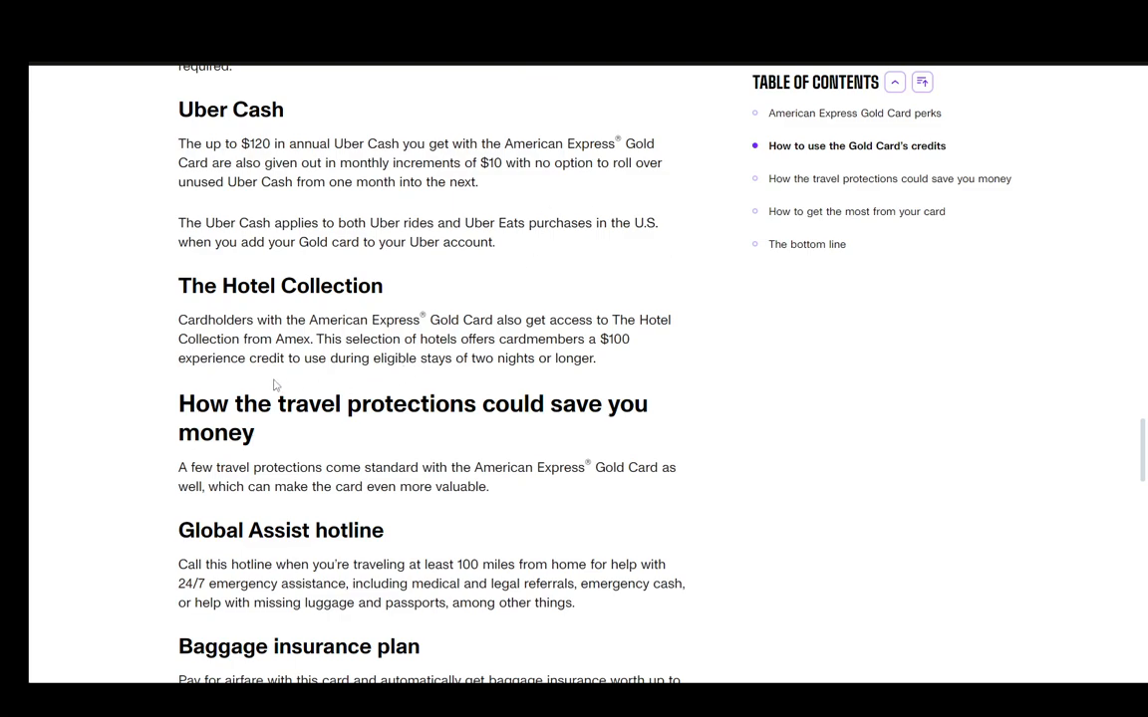
scroll(down, 3)
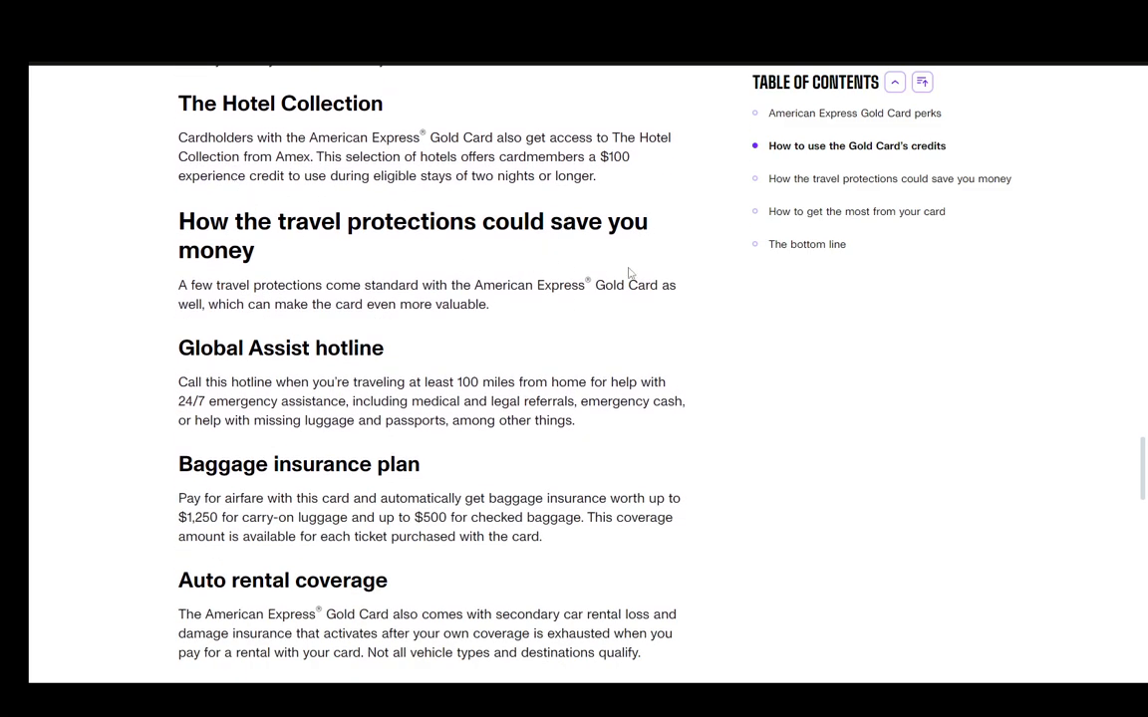
mouse_move(257, 343)
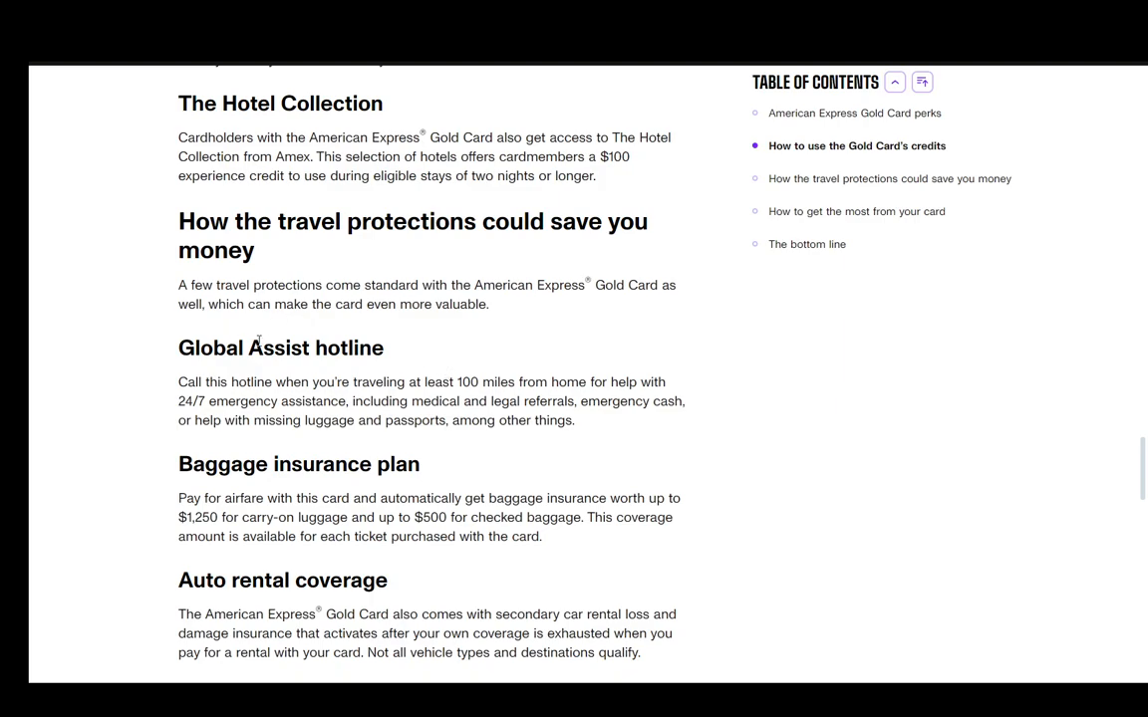
scroll(down, 3)
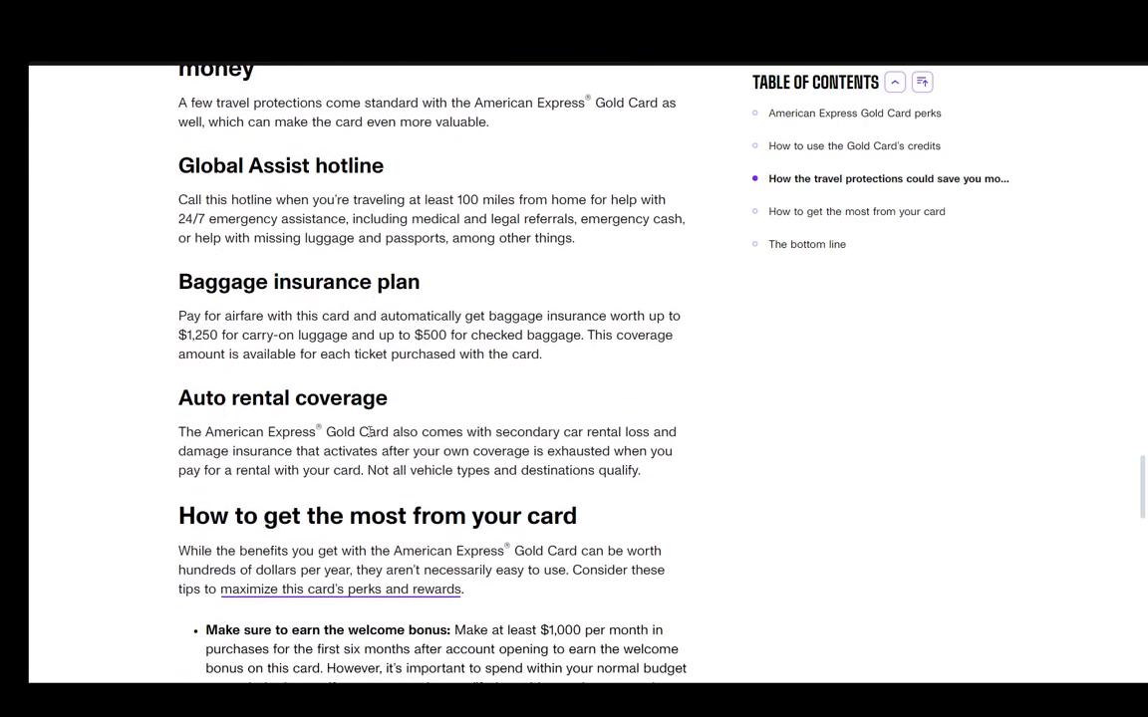
scroll(down, 3)
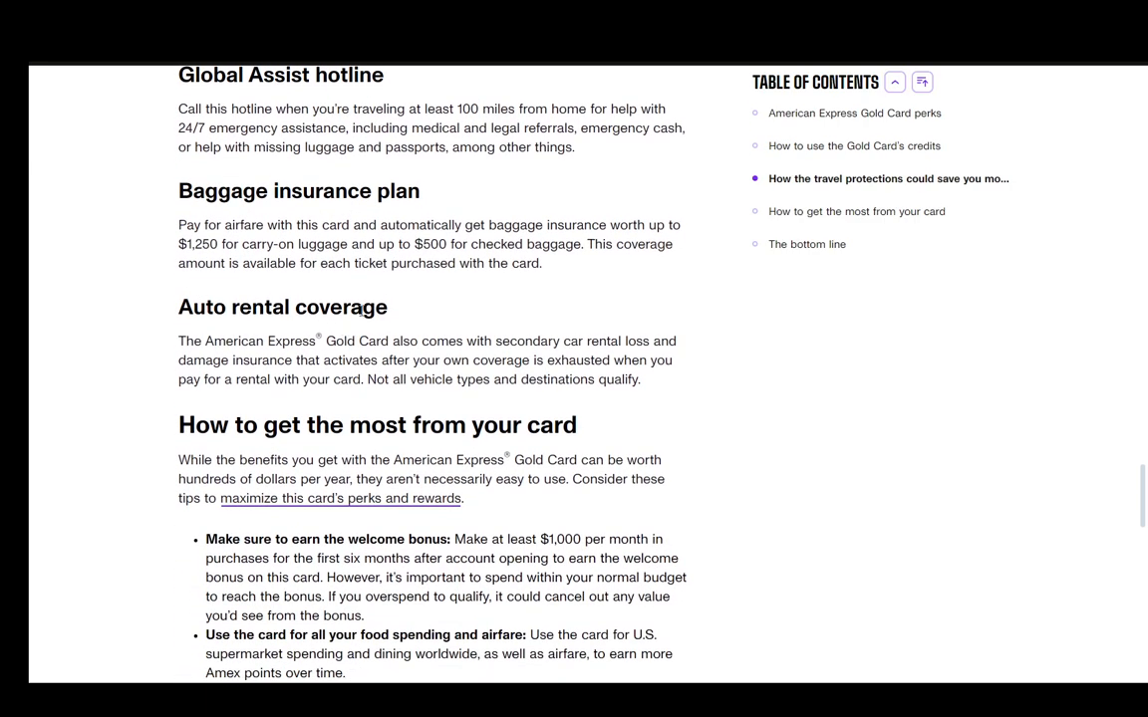
scroll(down, 3)
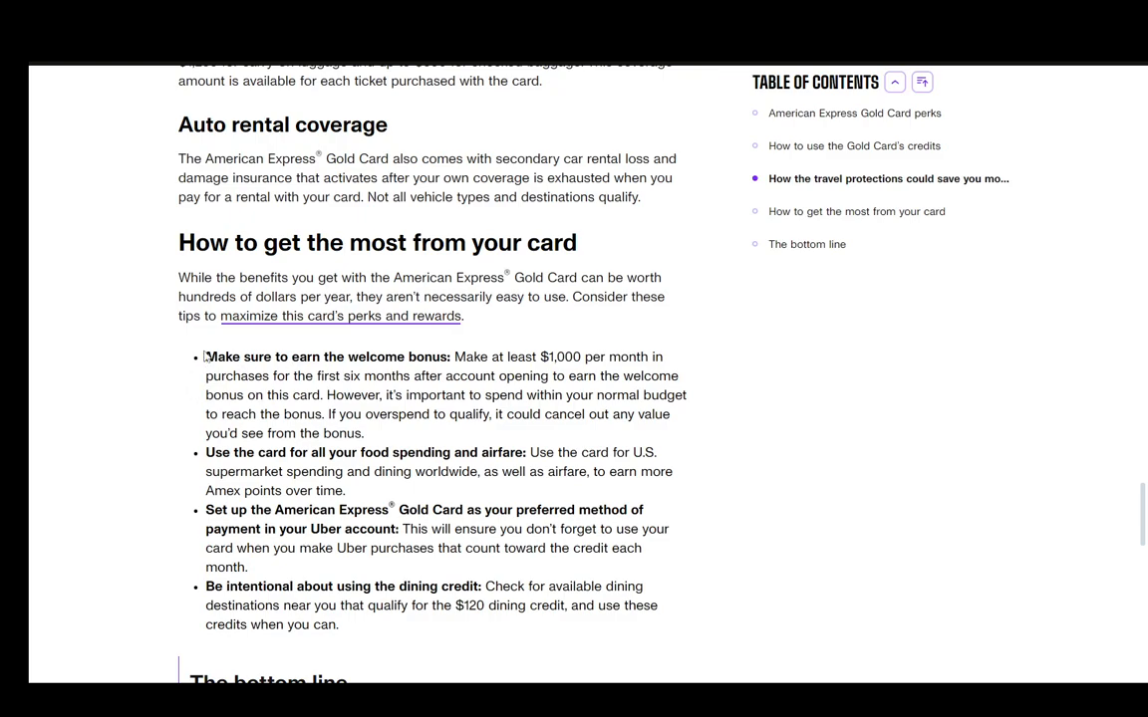
scroll(down, 3)
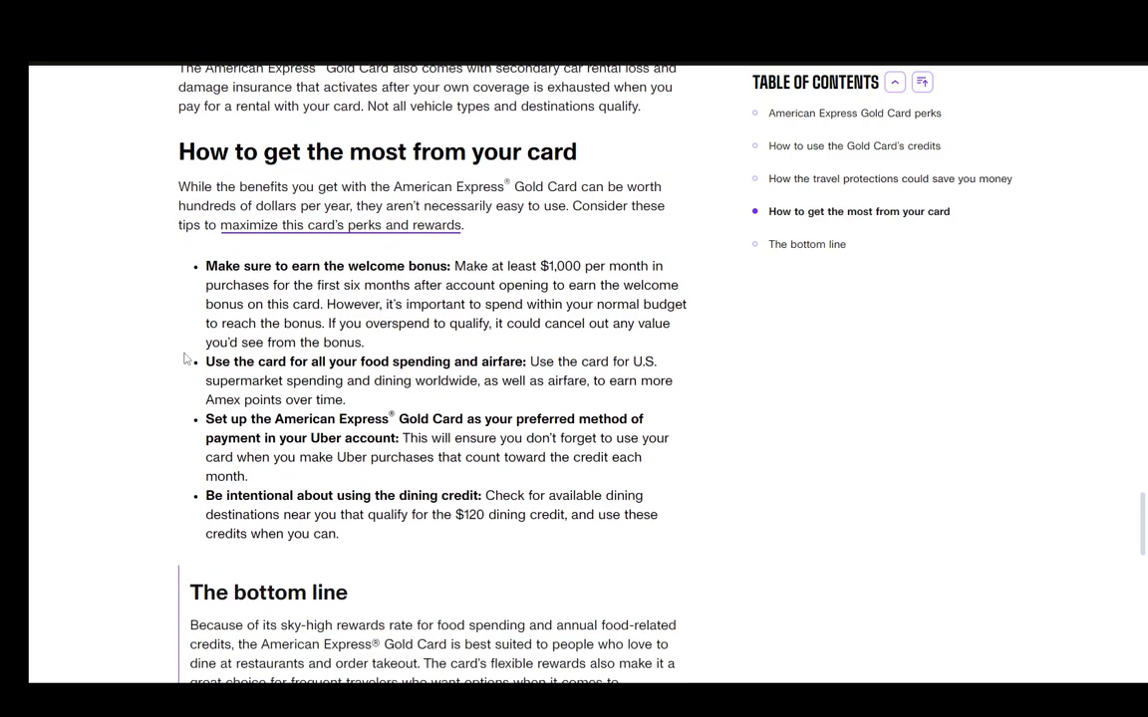
mouse_move(550, 323)
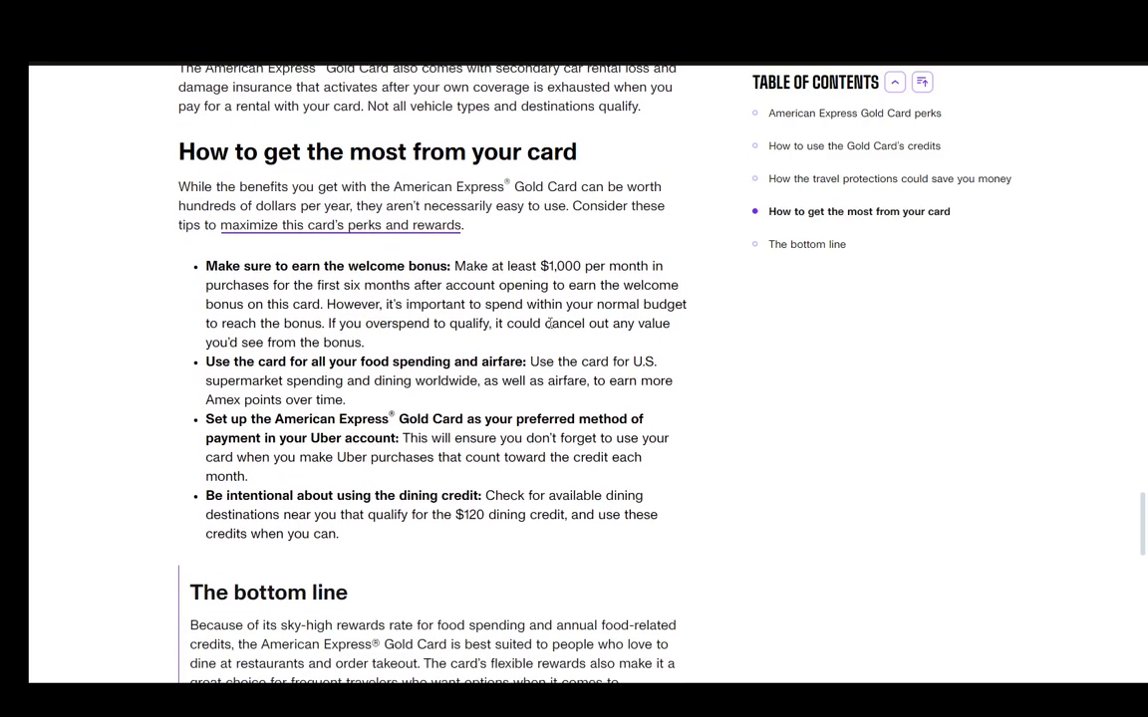
scroll(down, 3)
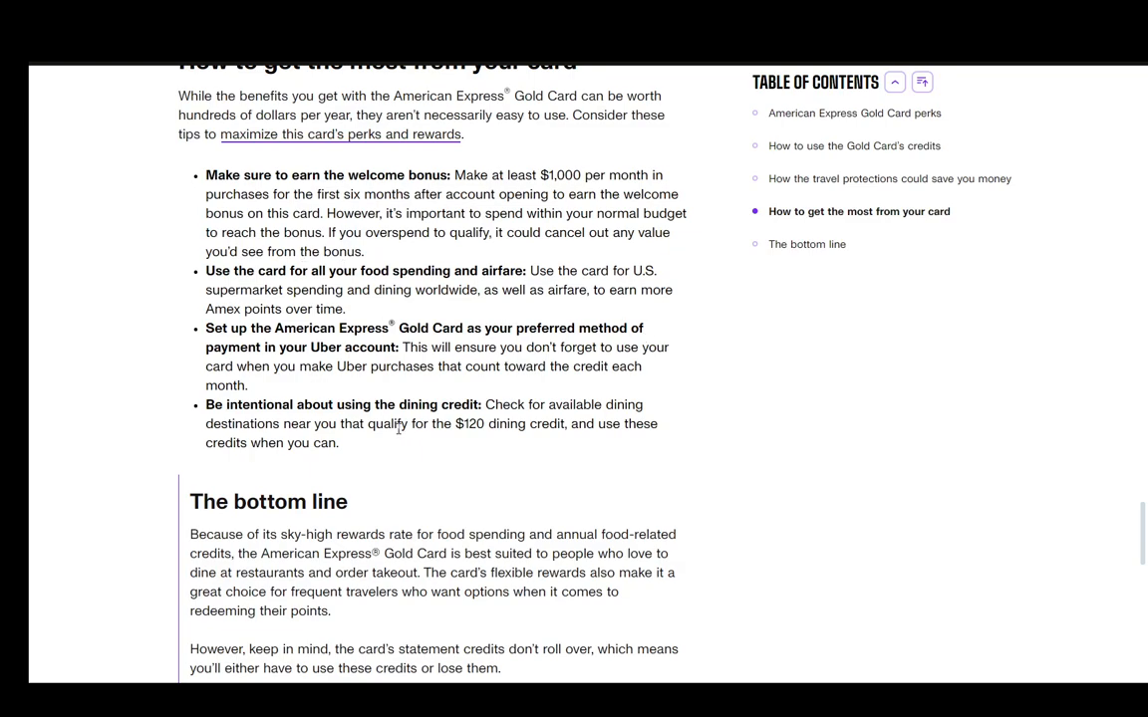
scroll(up, 3)
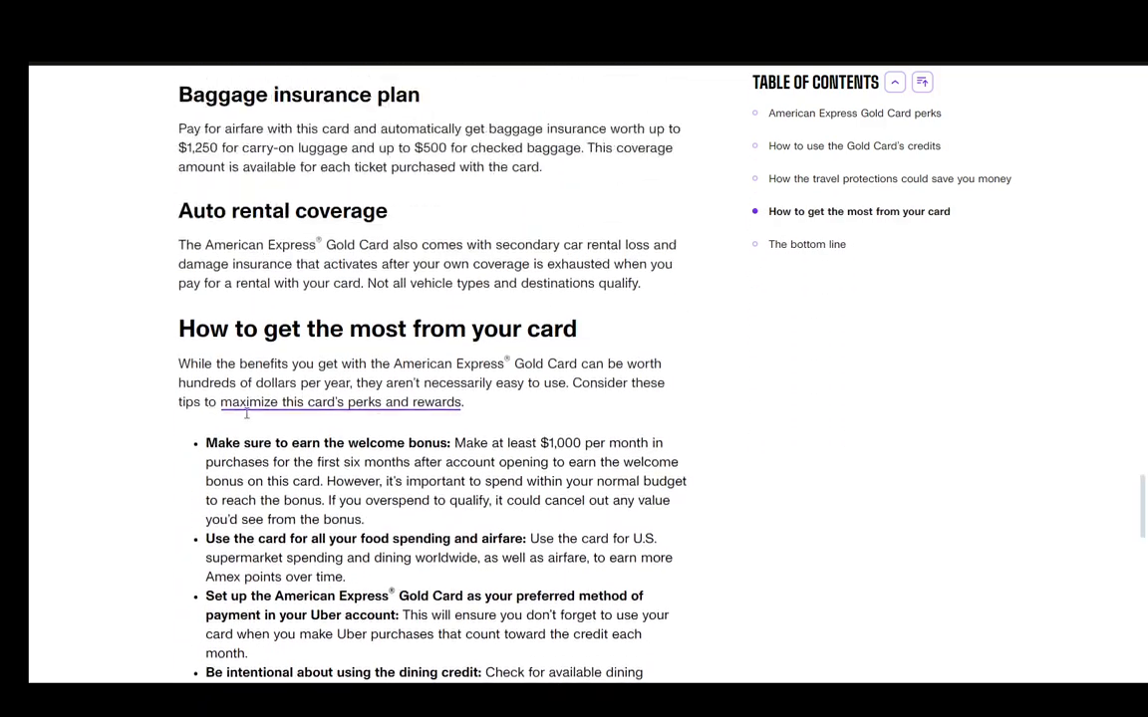
scroll(up, 3)
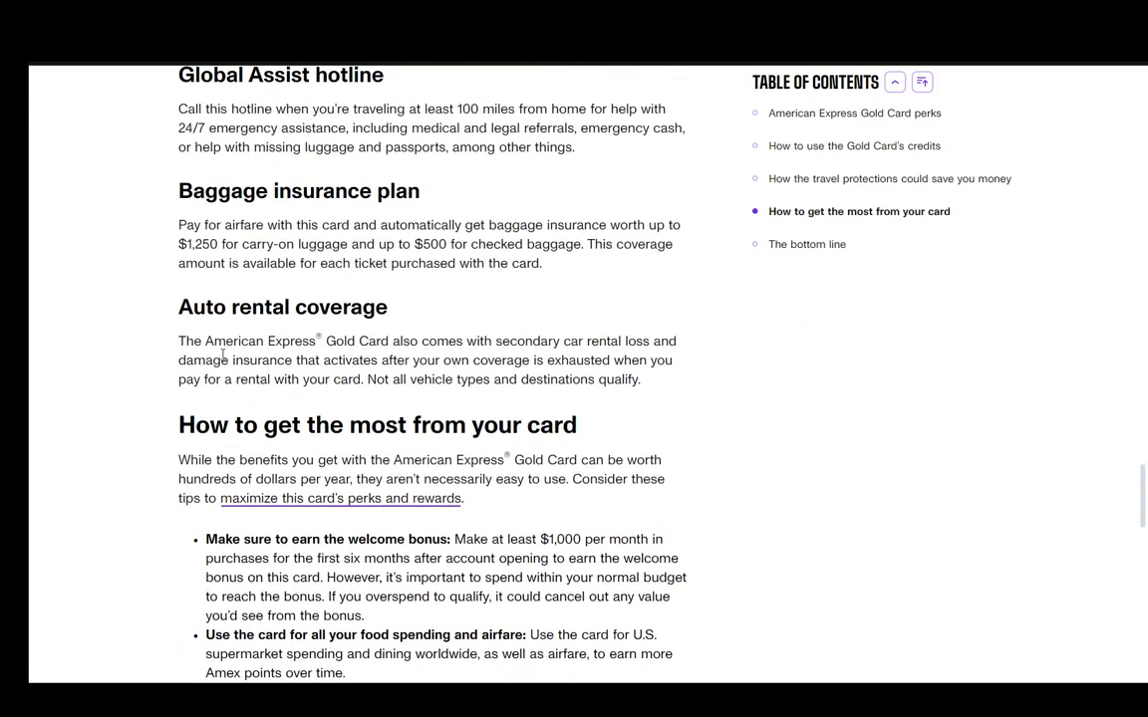
mouse_move(163, 339)
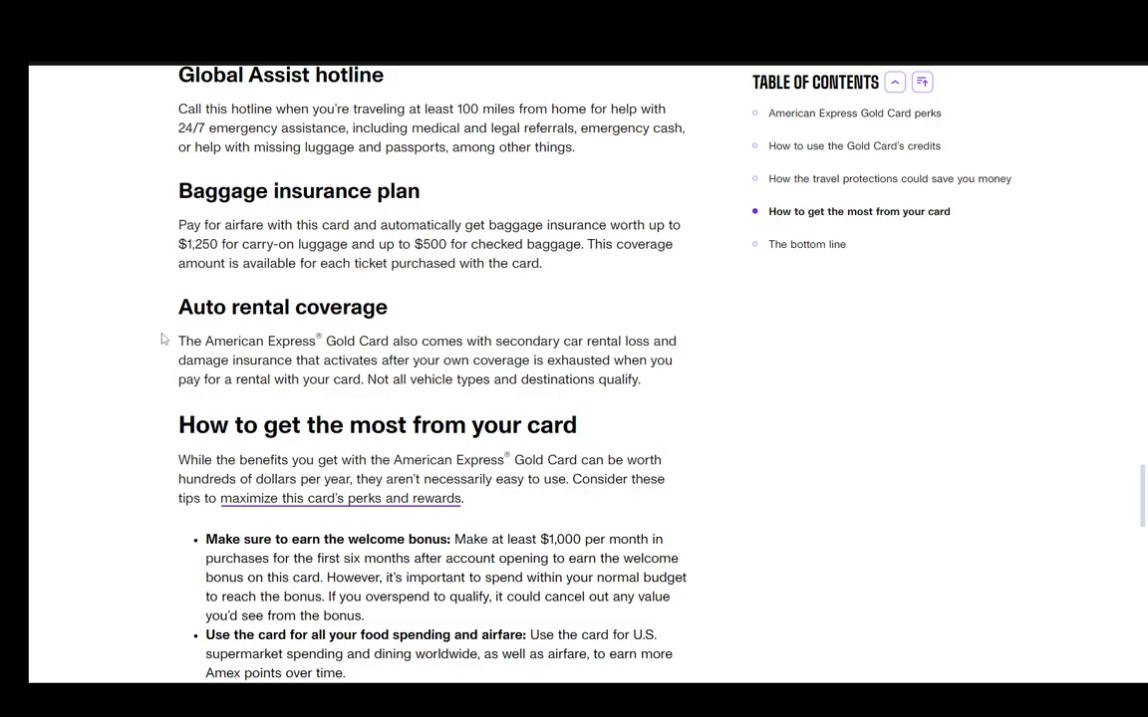